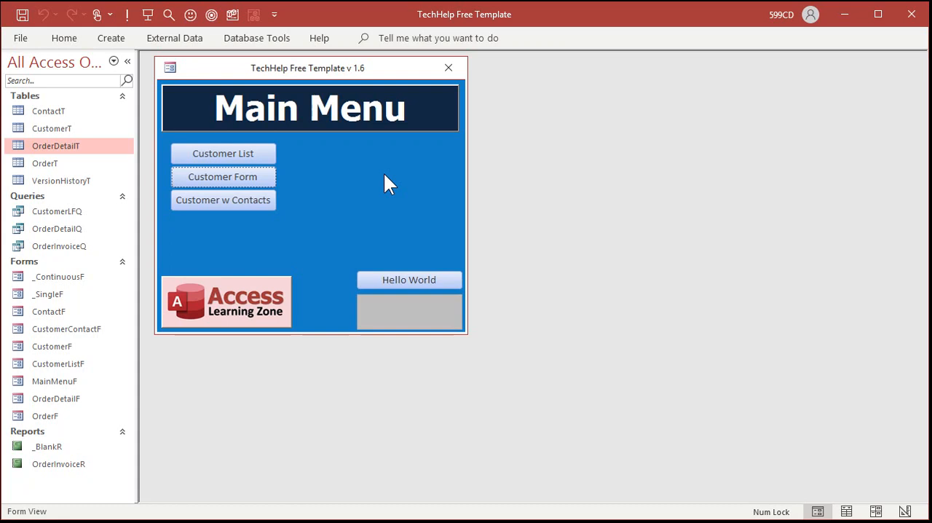
Open the MainMenuF form in Design View
{"action": "left_click", "coordinate": [45, 163]}
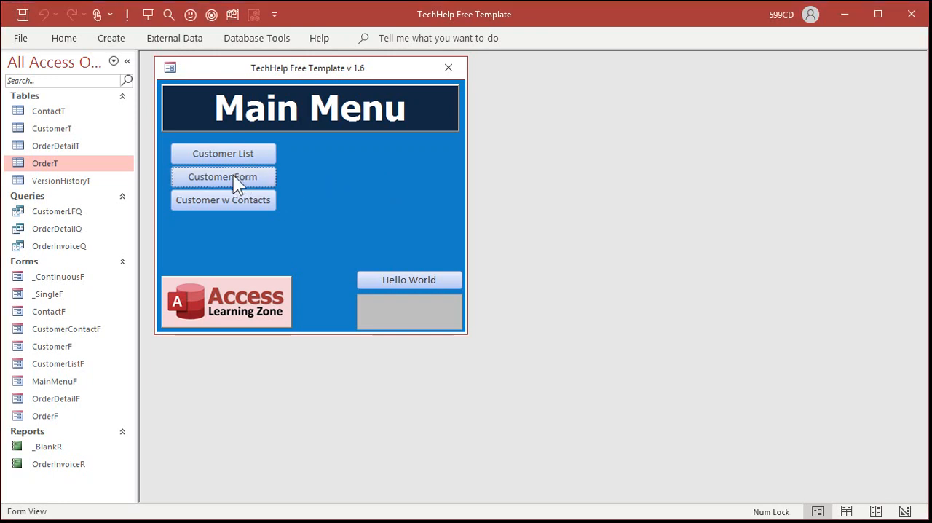
{"action": "left_click", "coordinate": [223, 176]}
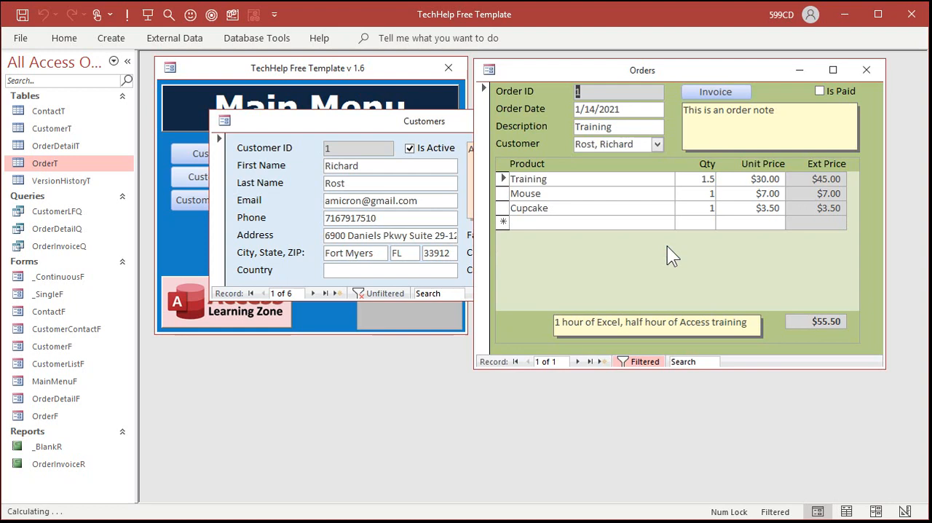
{"action": "mouse_move", "coordinate": [754, 292]}
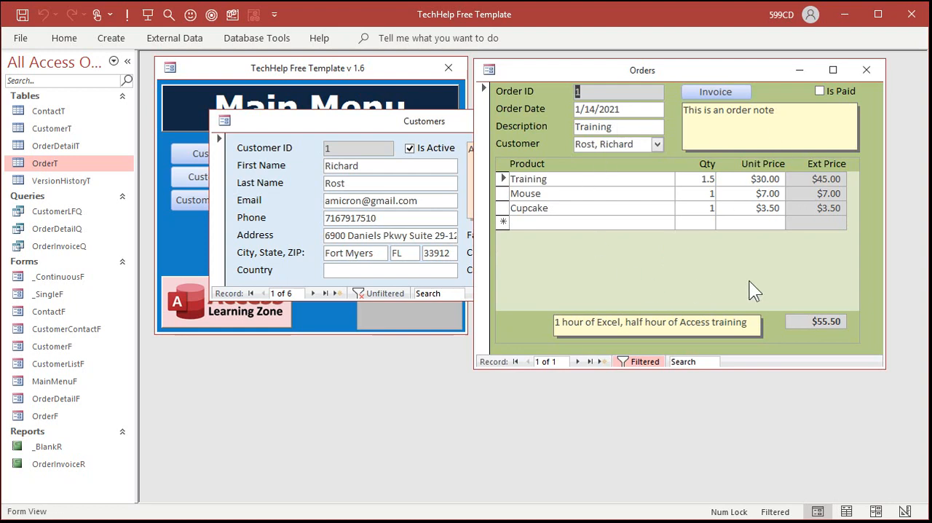
{"action": "left_click", "coordinate": [715, 91]}
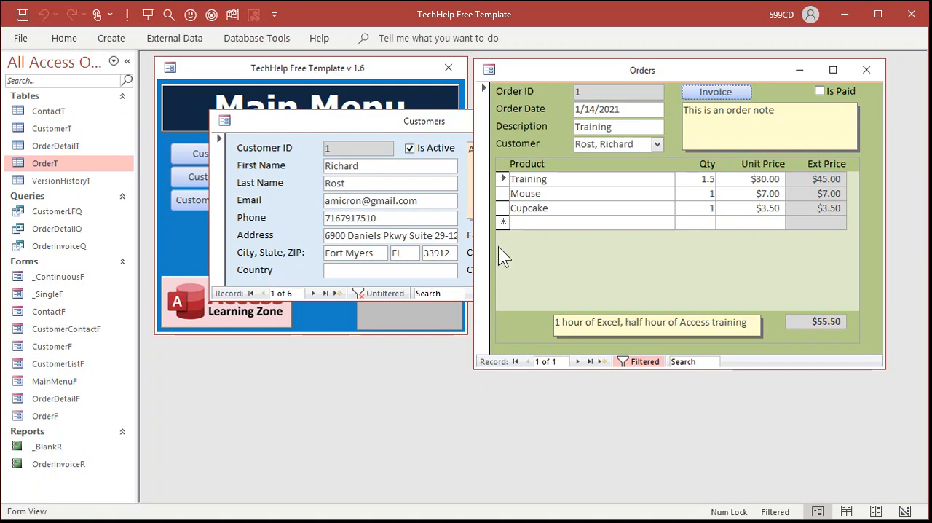
{"action": "left_click", "coordinate": [602, 361]}
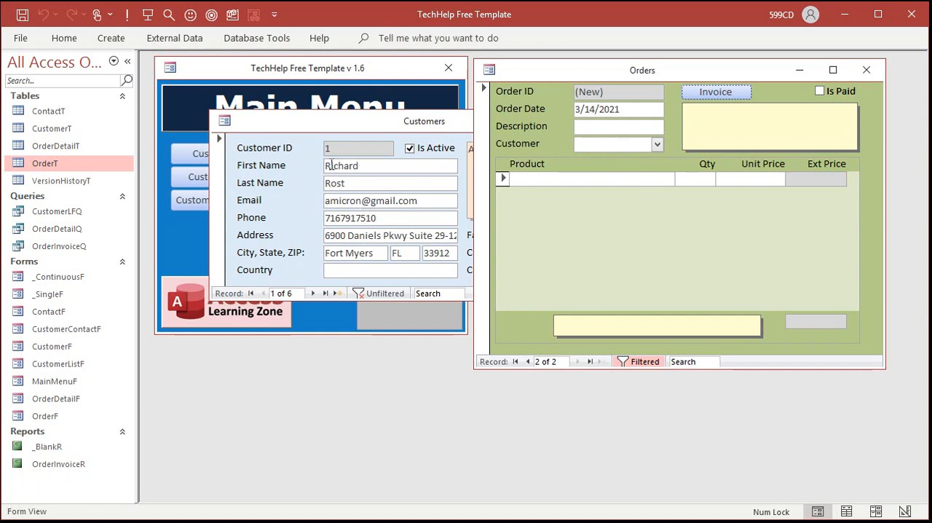
{"action": "mouse_move", "coordinate": [323, 198]}
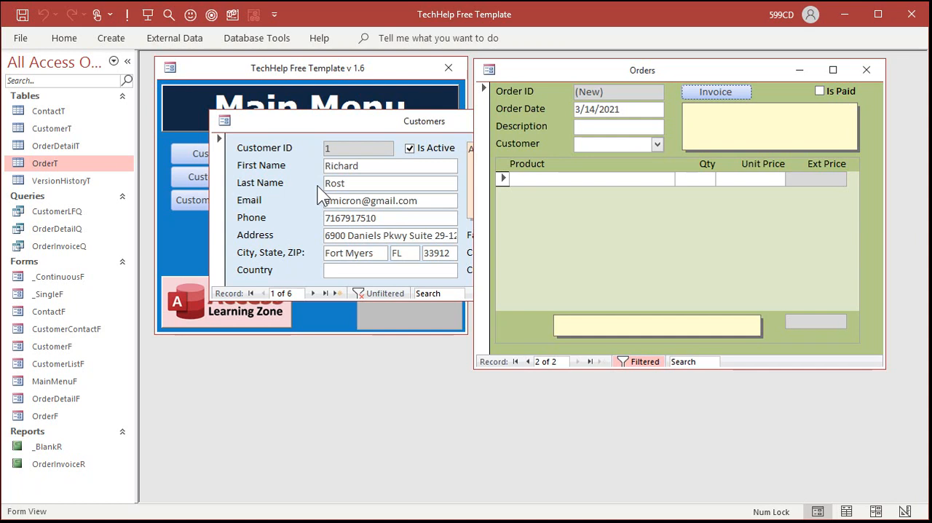
{"action": "left_click", "coordinate": [866, 70]}
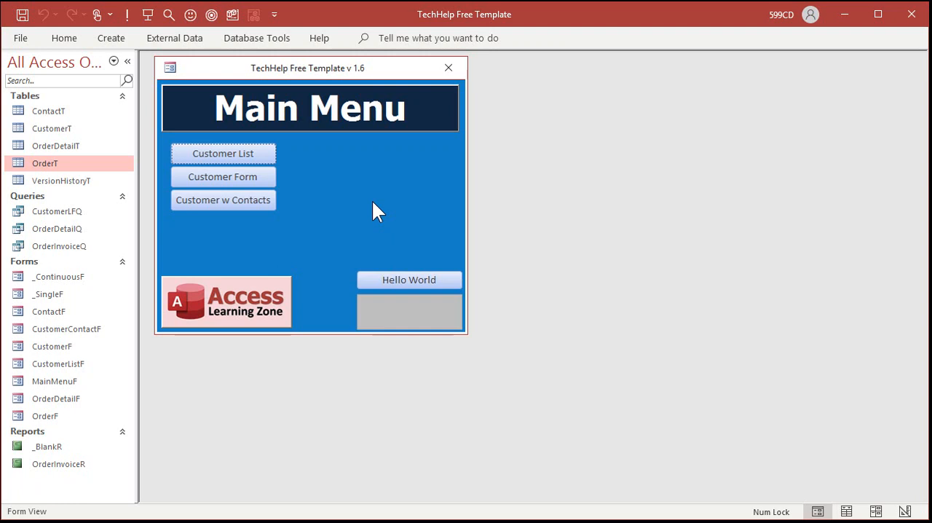
{"action": "mouse_move", "coordinate": [415, 191]}
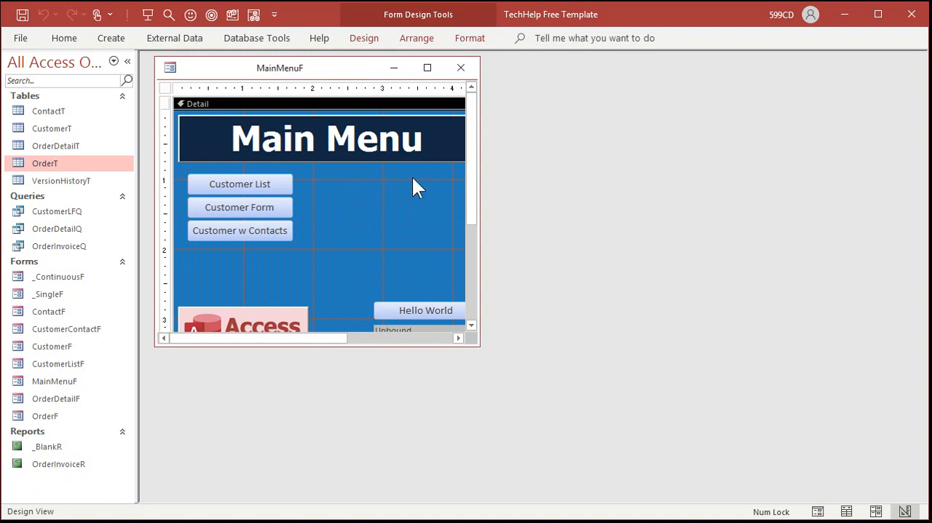
Add a text box labelled 'State' and name it StateFilter
{"action": "left_click", "coordinate": [364, 38]}
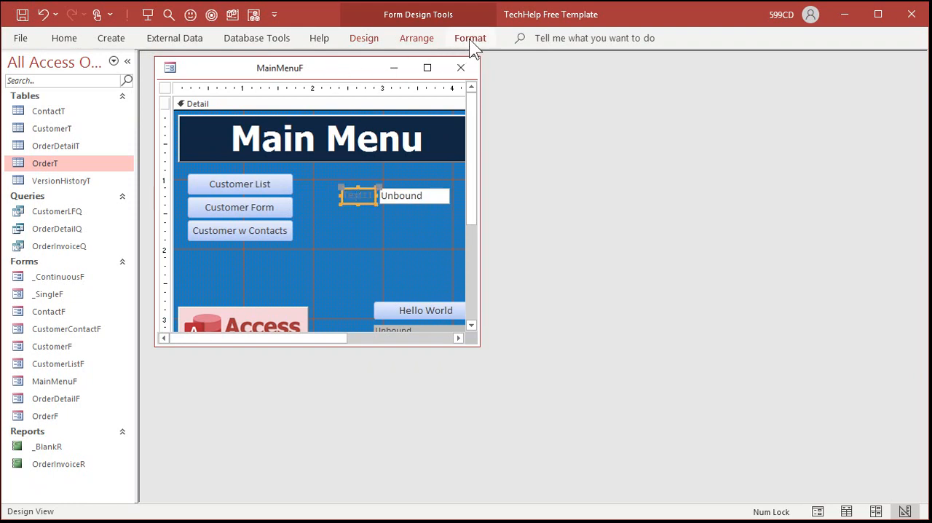
{"action": "left_click", "coordinate": [470, 38]}
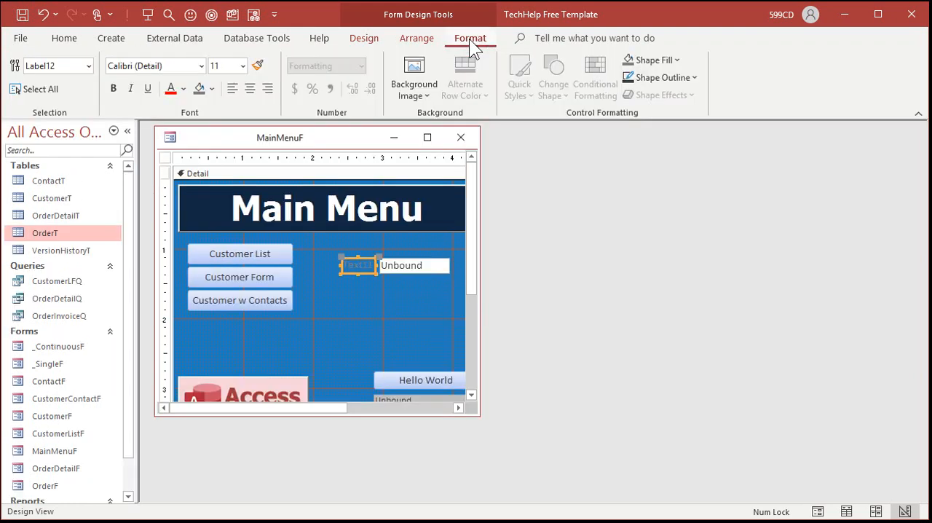
{"action": "left_click", "coordinate": [183, 88]}
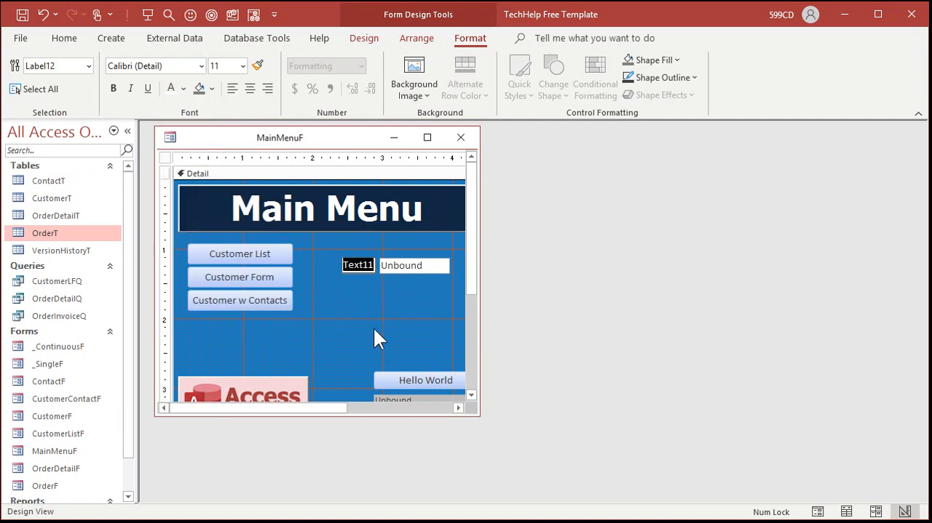
{"action": "type", "text": "State"}
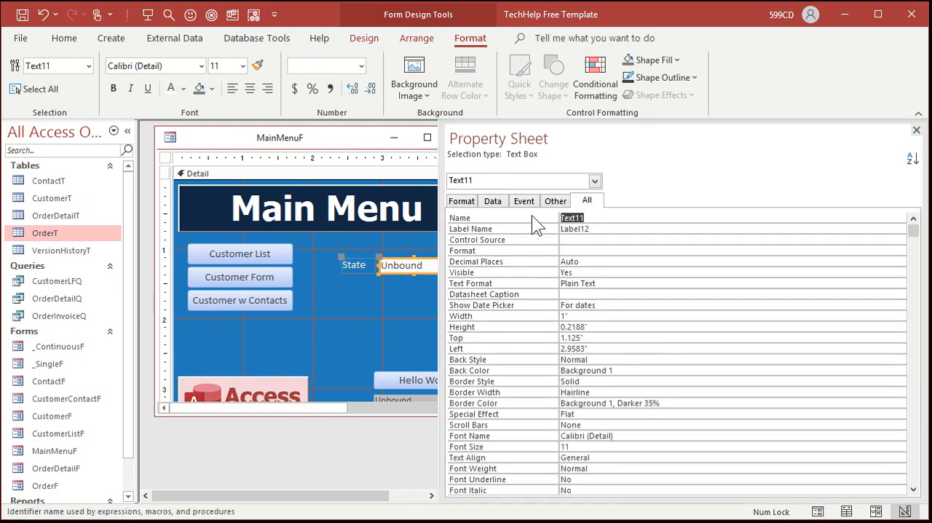
{"action": "type", "text": "StateFilter"}
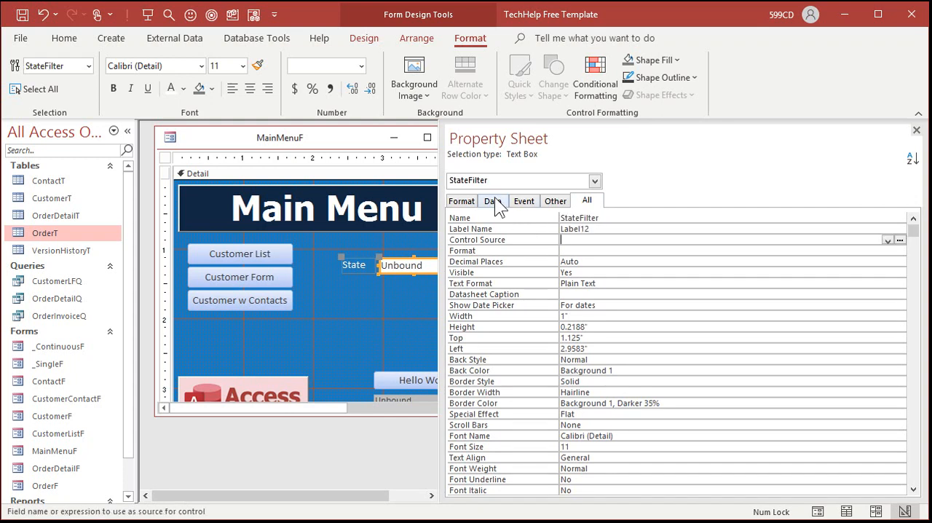
Set StateFilter's Default Value to "FL", then save and close the design
{"action": "left_click", "coordinate": [493, 201]}
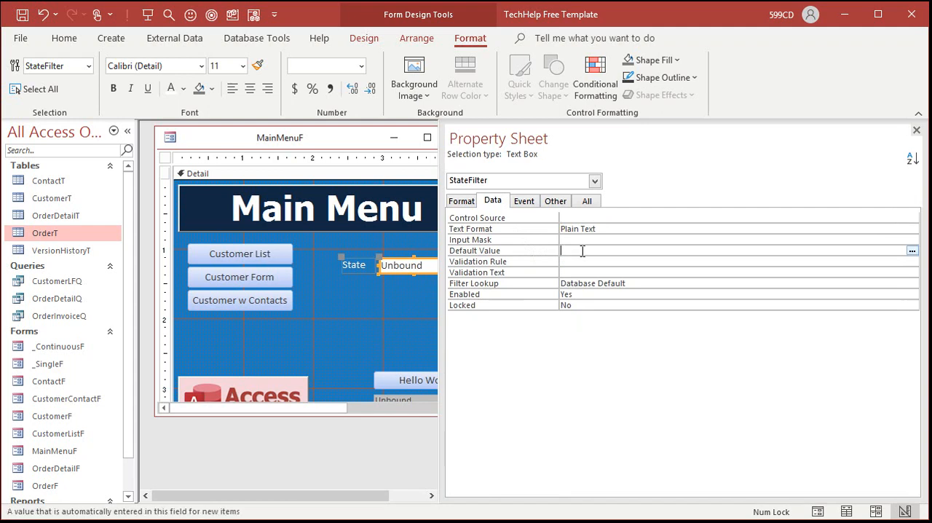
{"action": "type", "text": "\"FL\""}
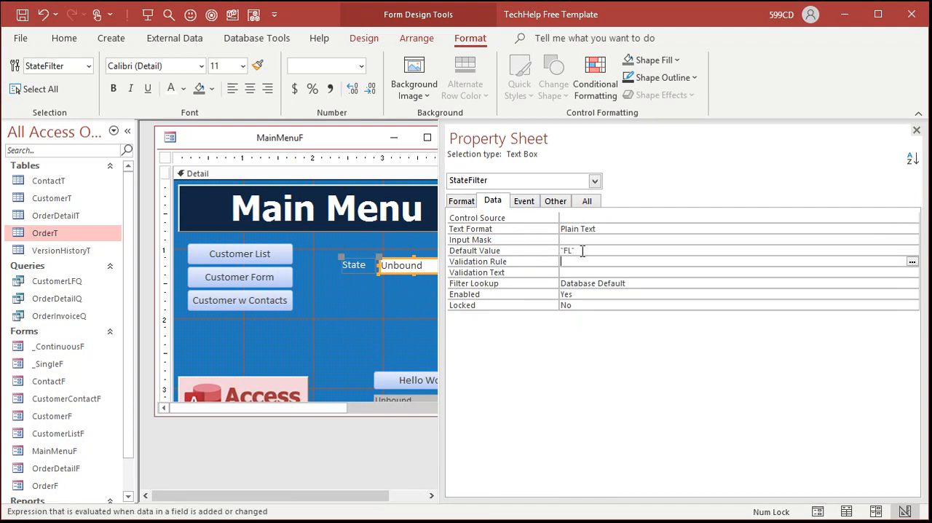
{"action": "left_click", "coordinate": [916, 130]}
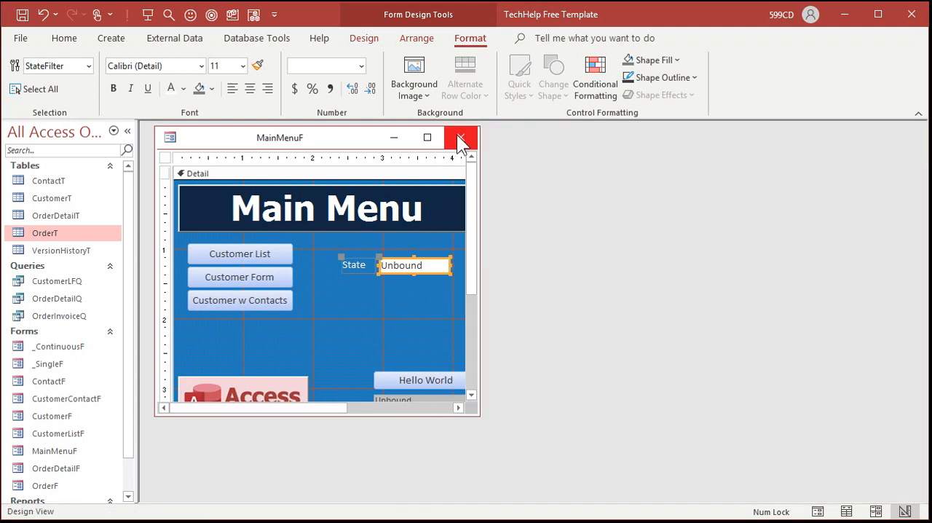
{"action": "left_click", "coordinate": [459, 137]}
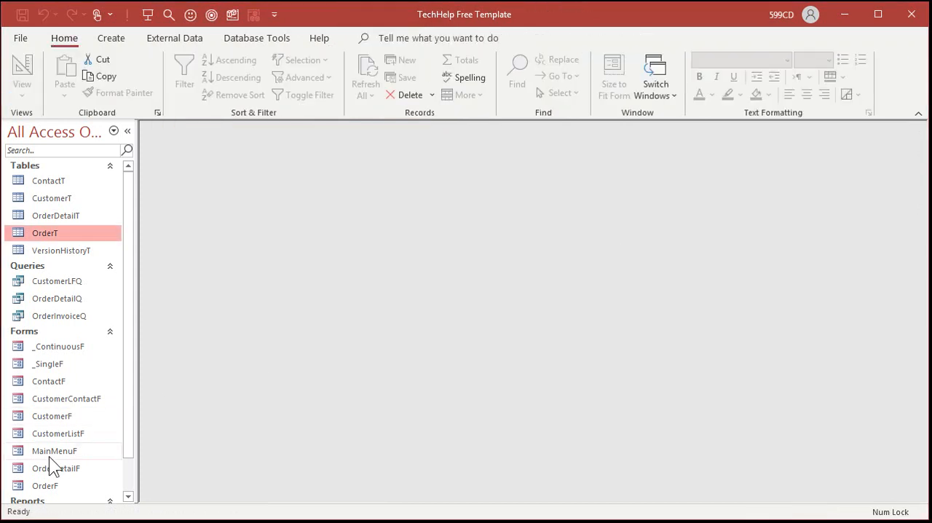
Open MainMenuF in Form View, showing FL in the State box
{"action": "double_click", "coordinate": [54, 451]}
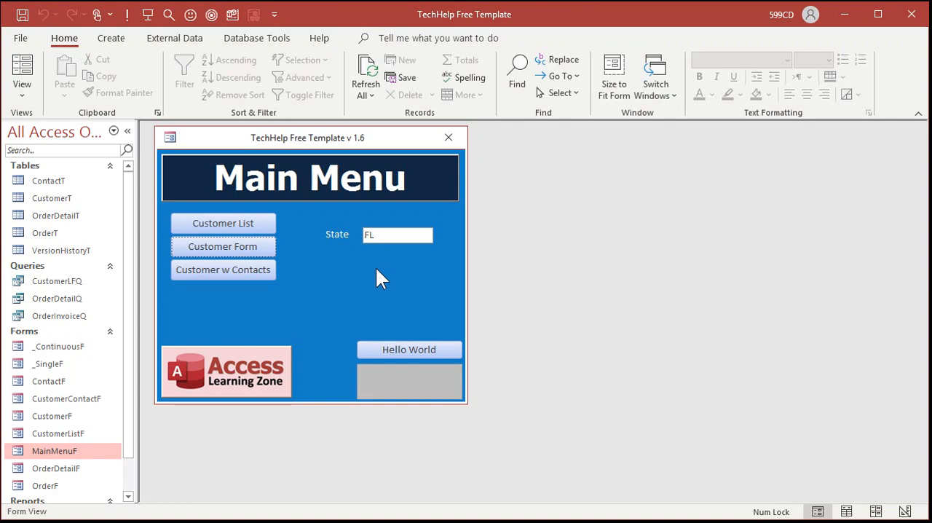
{"action": "mouse_move", "coordinate": [400, 280]}
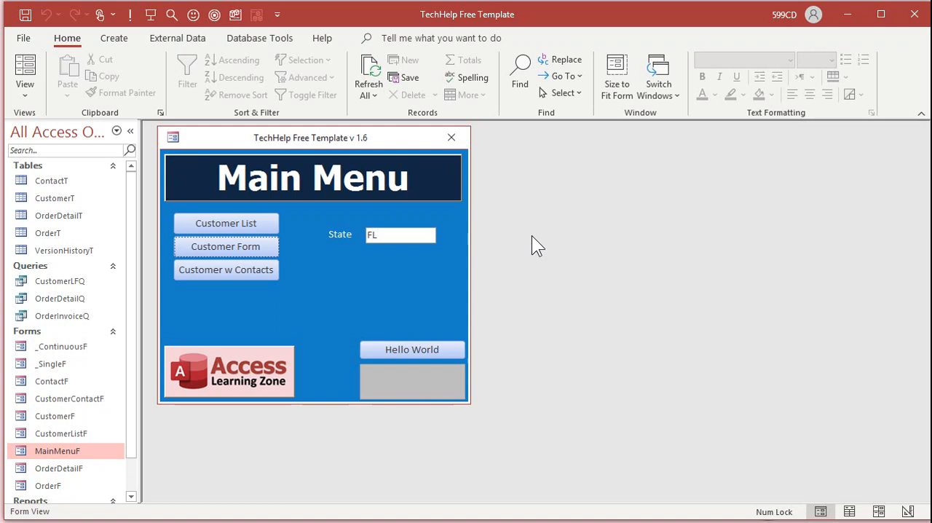
{"action": "left_click", "coordinate": [113, 38]}
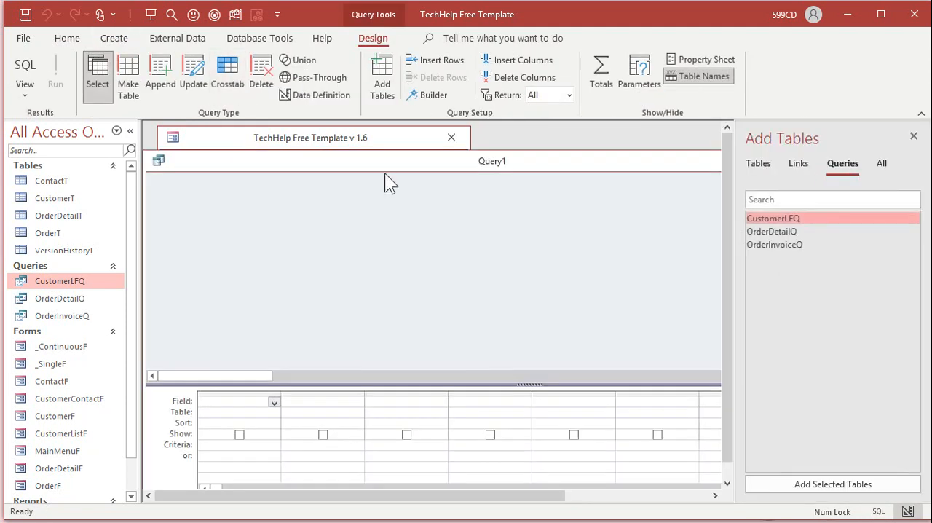
Build CustomerStateQ from CustomerT, filtering State by Forms!MainMenuF!StateFilter, and save it
{"action": "left_click", "coordinate": [758, 163]}
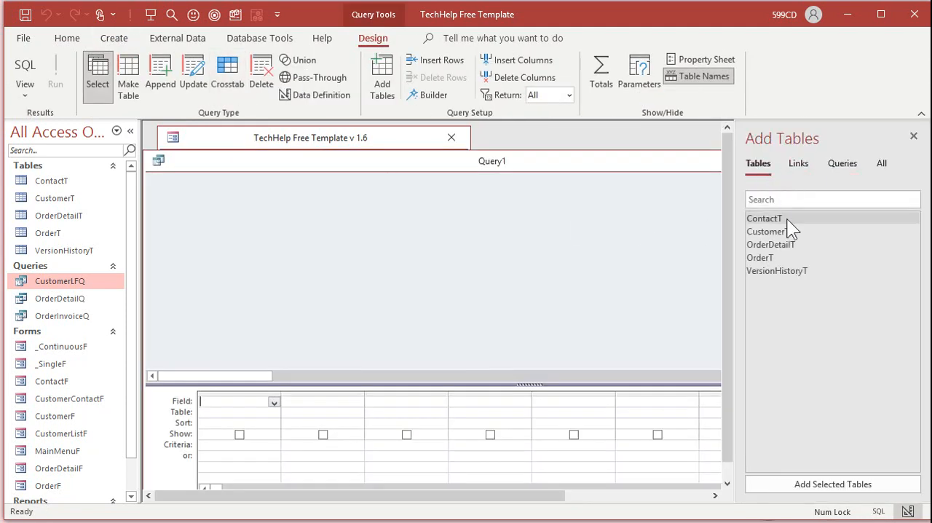
{"action": "double_click", "coordinate": [766, 231]}
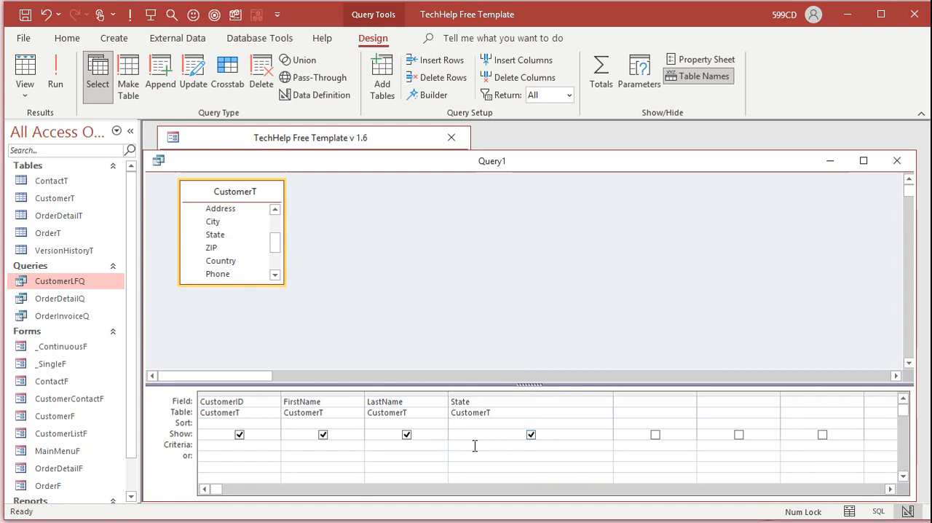
{"action": "type", "text": "Forms"}
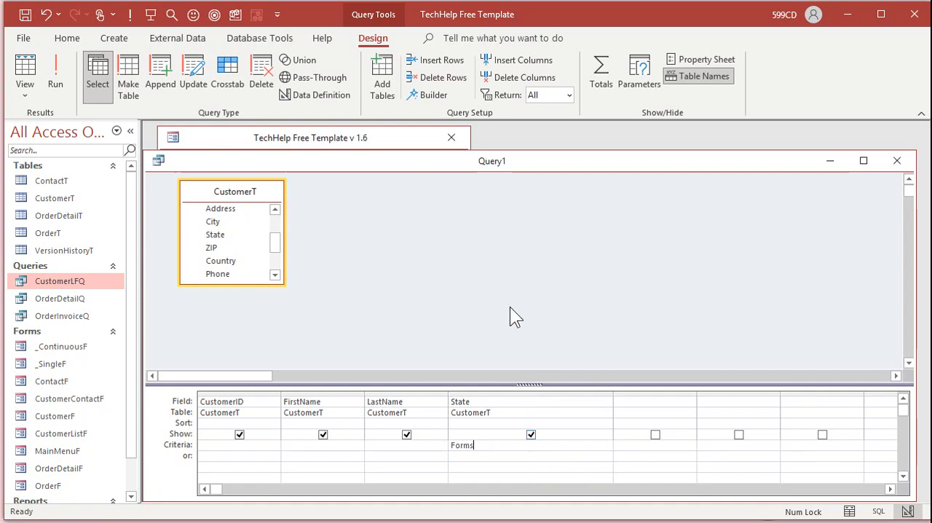
{"action": "type", "text": "MainMenuF![StateFilter"}
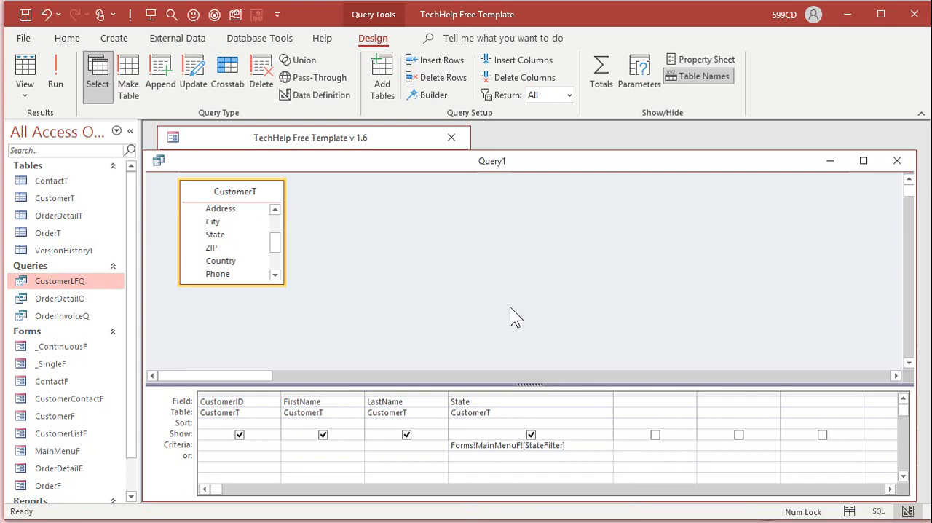
{"action": "left_click", "coordinate": [25, 13]}
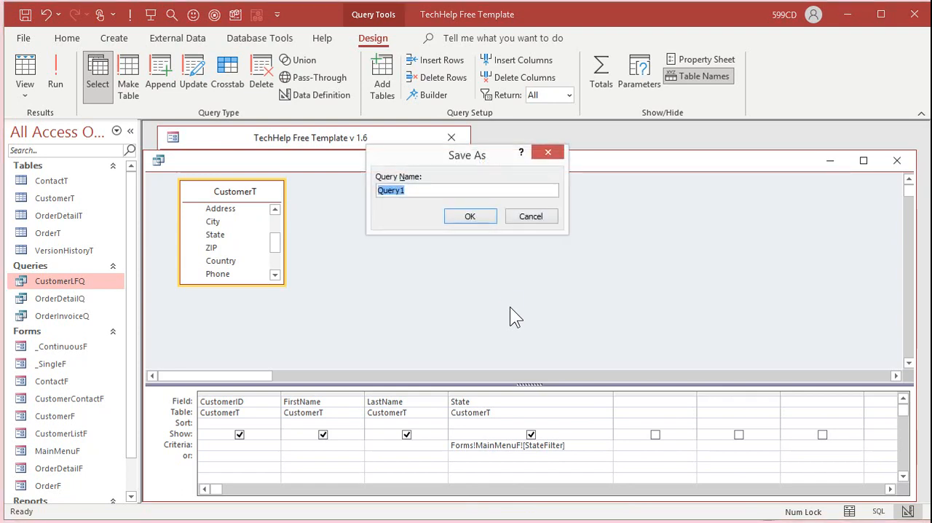
{"action": "type", "text": "CustomerState"}
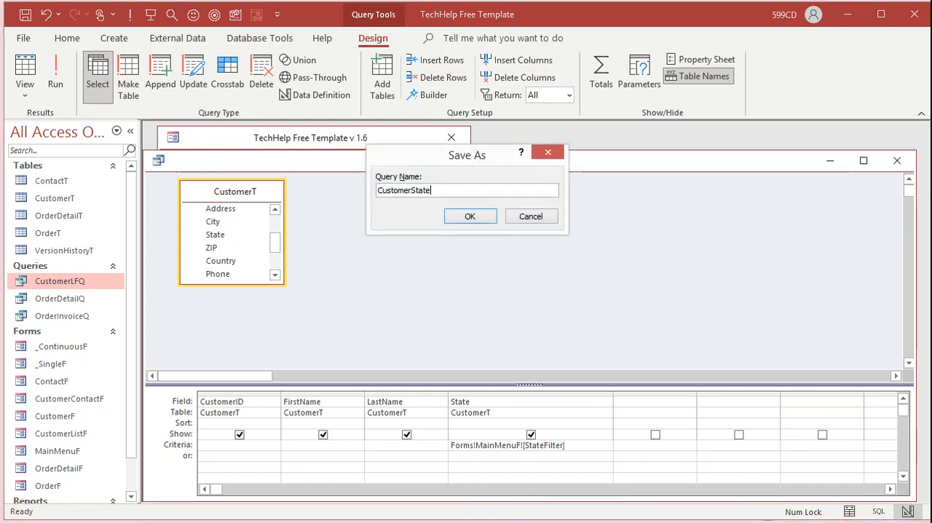
{"action": "left_click", "coordinate": [470, 216]}
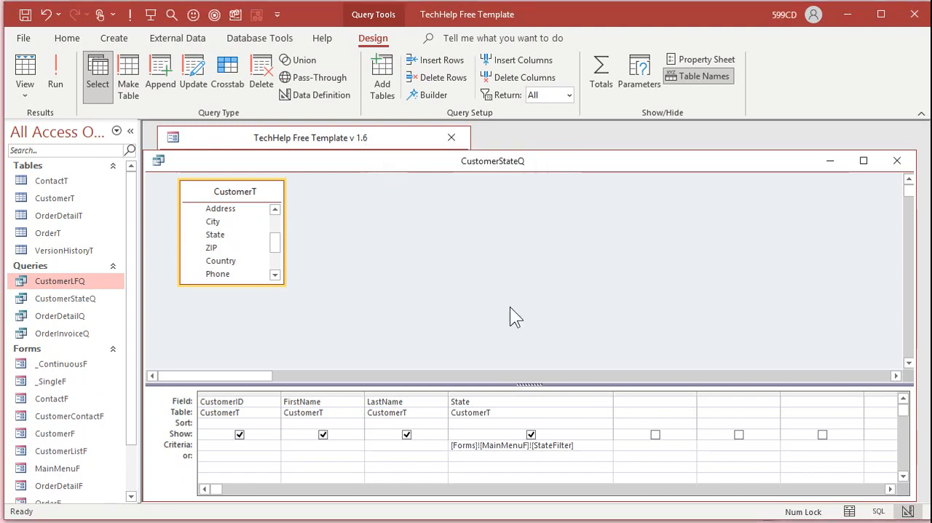
{"action": "mouse_move", "coordinate": [487, 300]}
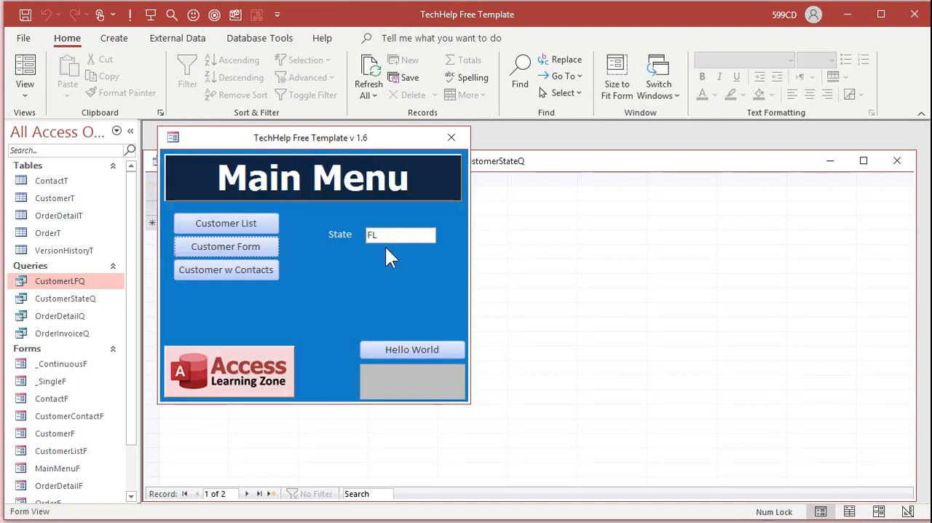
{"action": "mouse_move", "coordinate": [392, 202]}
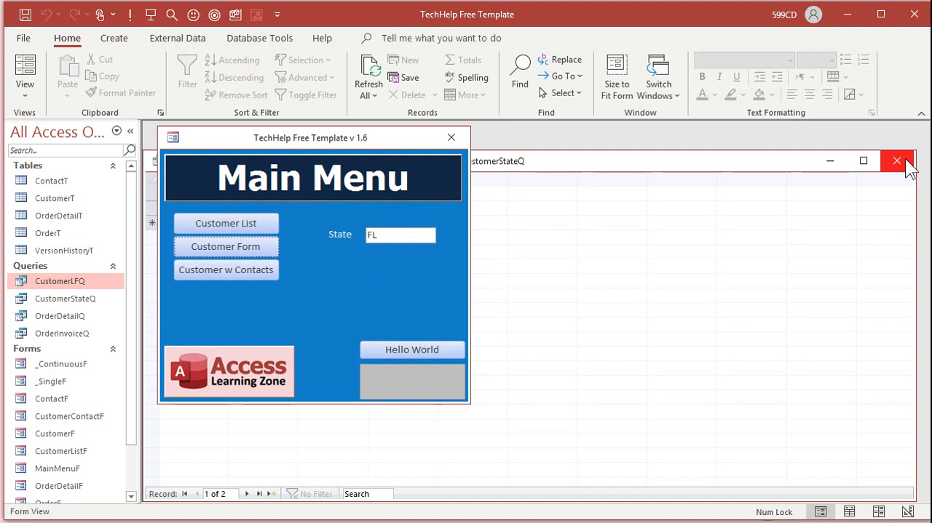
Close the query results and replace the State box value with TX
{"action": "left_click", "coordinate": [897, 161]}
{"action": "type", "text": "N"}
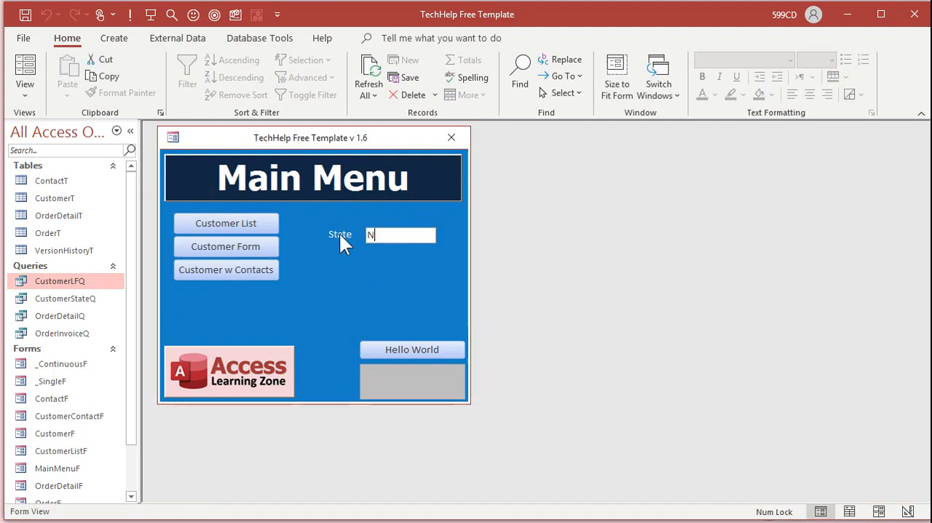
{"action": "type", "text": "Y"}
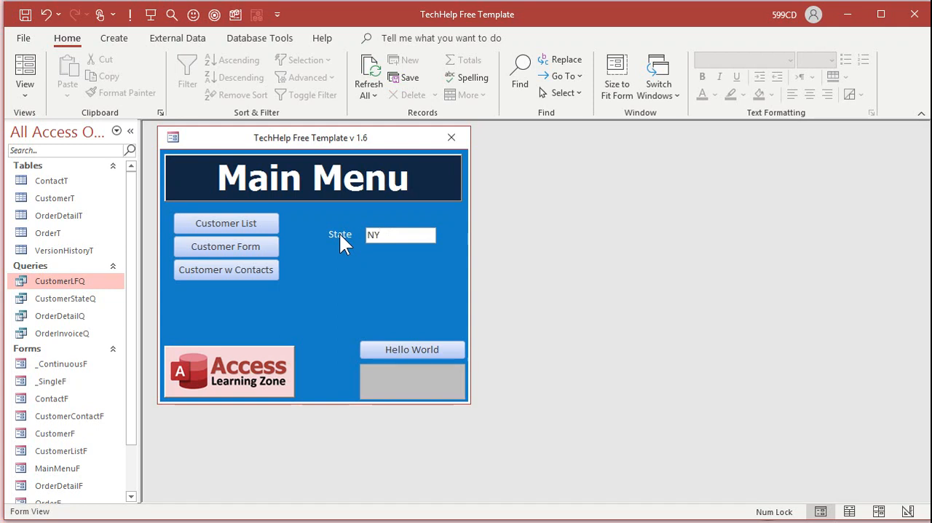
{"action": "left_click", "coordinate": [226, 246]}
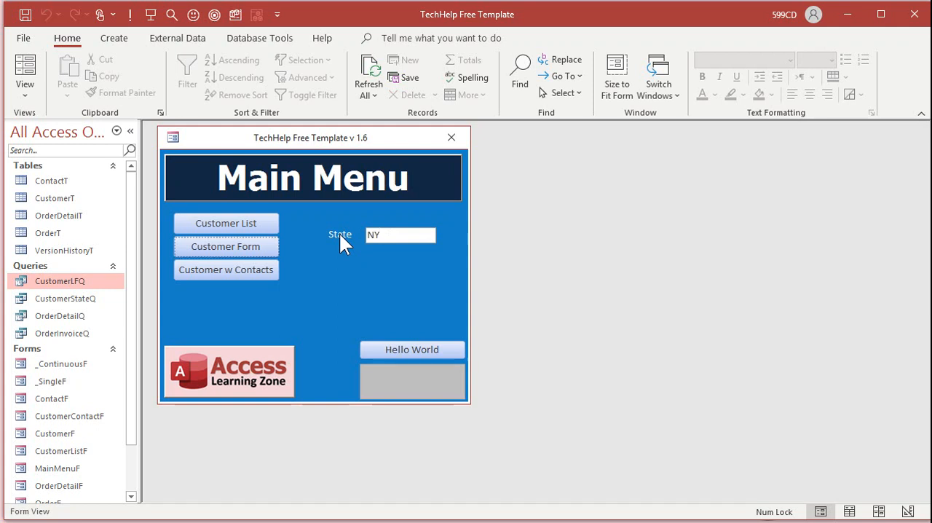
{"action": "mouse_move", "coordinate": [113, 346]}
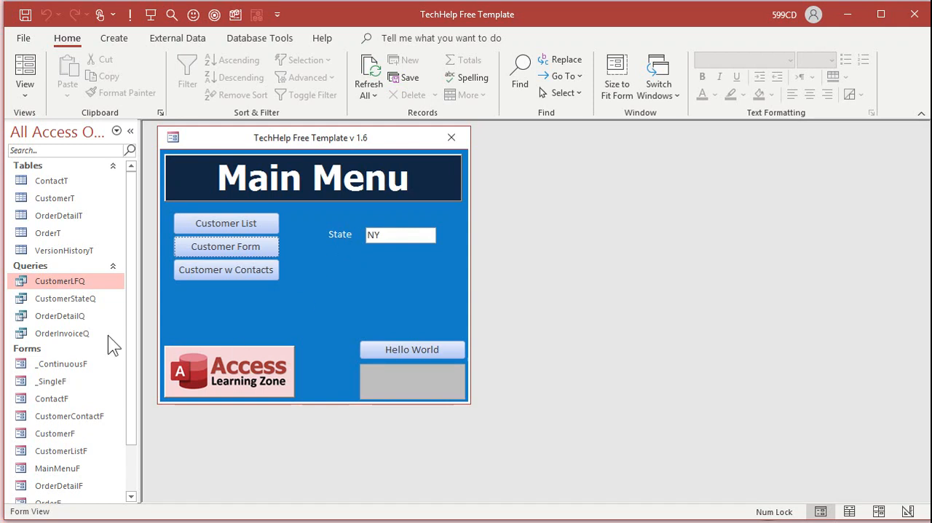
{"action": "double_click", "coordinate": [65, 299]}
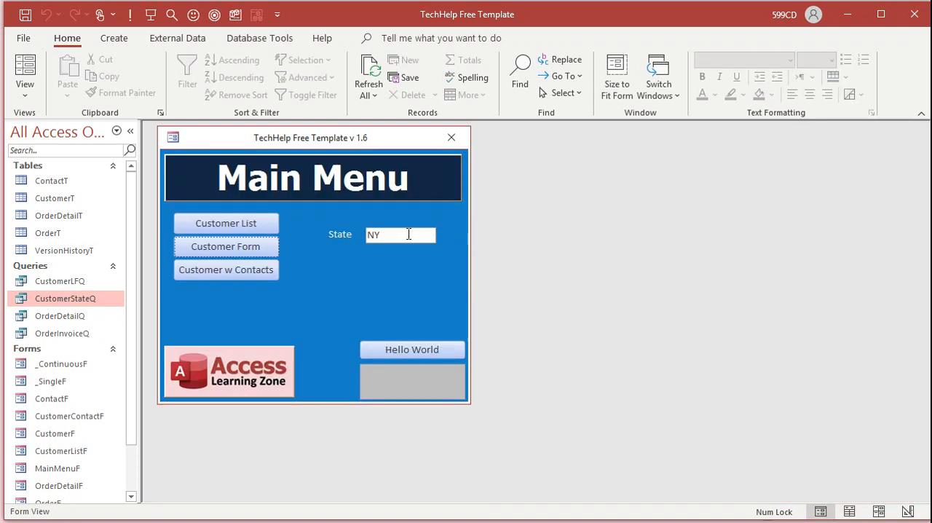
{"action": "type", "text": "TX"}
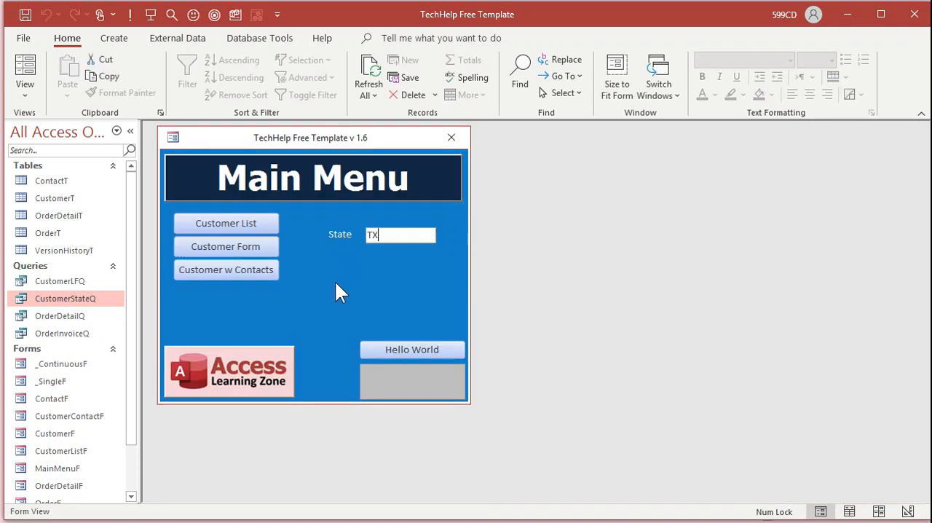
{"action": "left_click", "coordinate": [66, 299]}
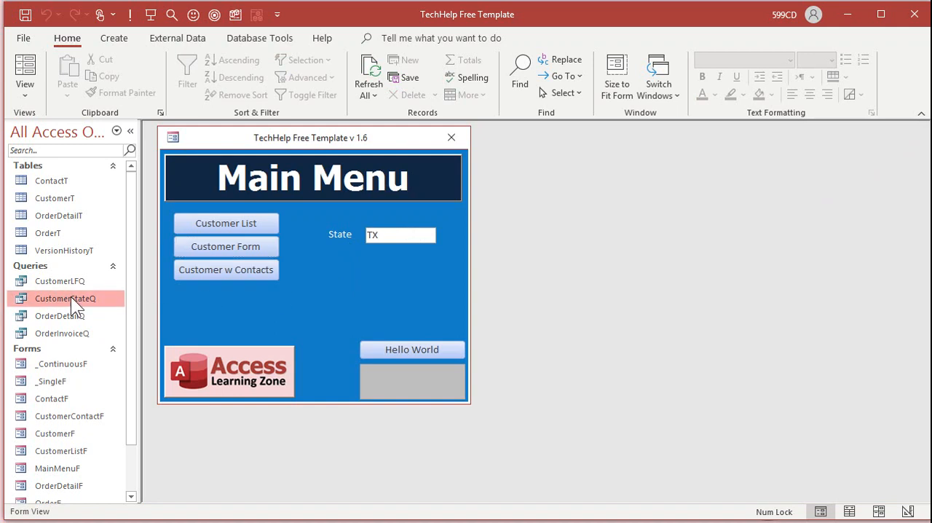
{"action": "double_click", "coordinate": [65, 298]}
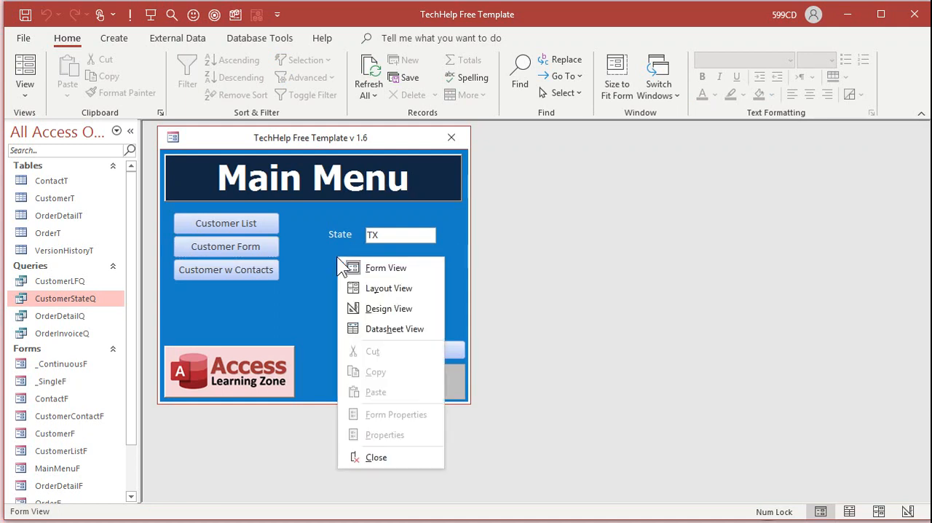
Add a wizard command button that runs the CustomerStateQ query
{"action": "left_click", "coordinate": [389, 308]}
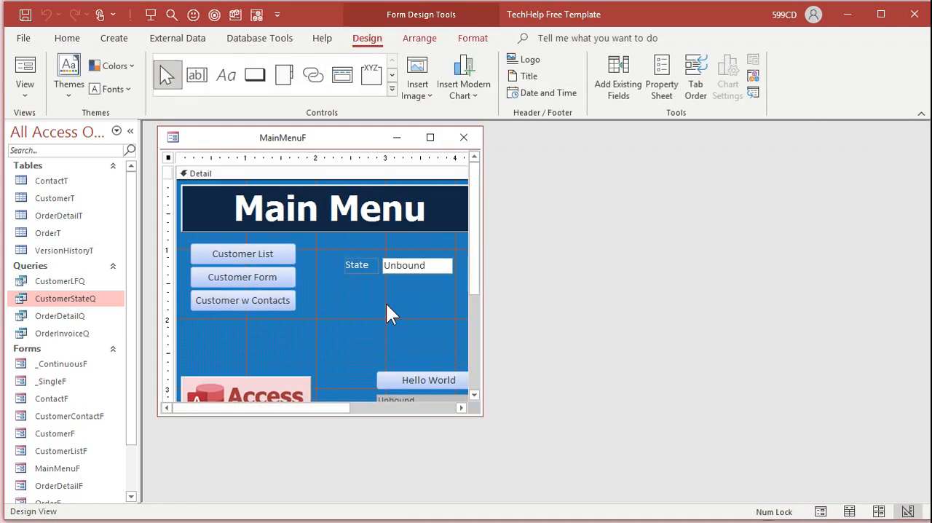
{"action": "left_click", "coordinate": [255, 75]}
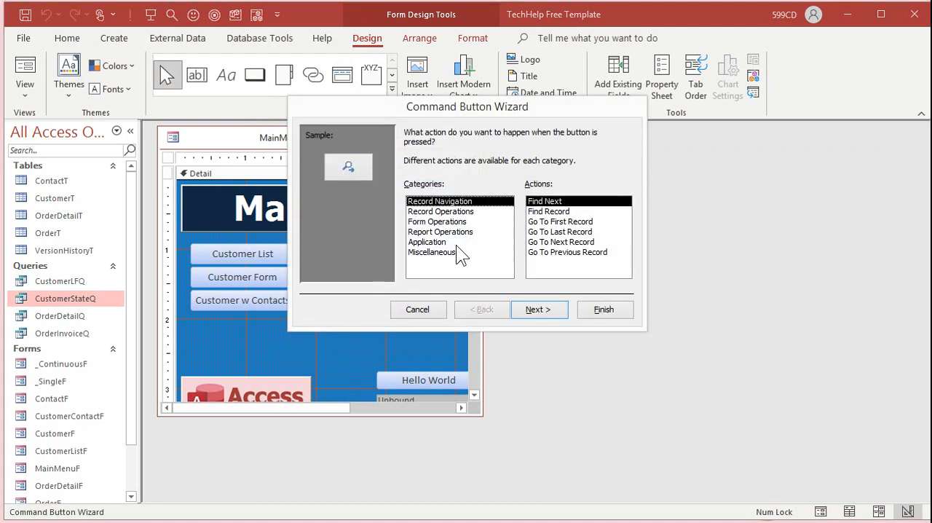
{"action": "left_click", "coordinate": [431, 252]}
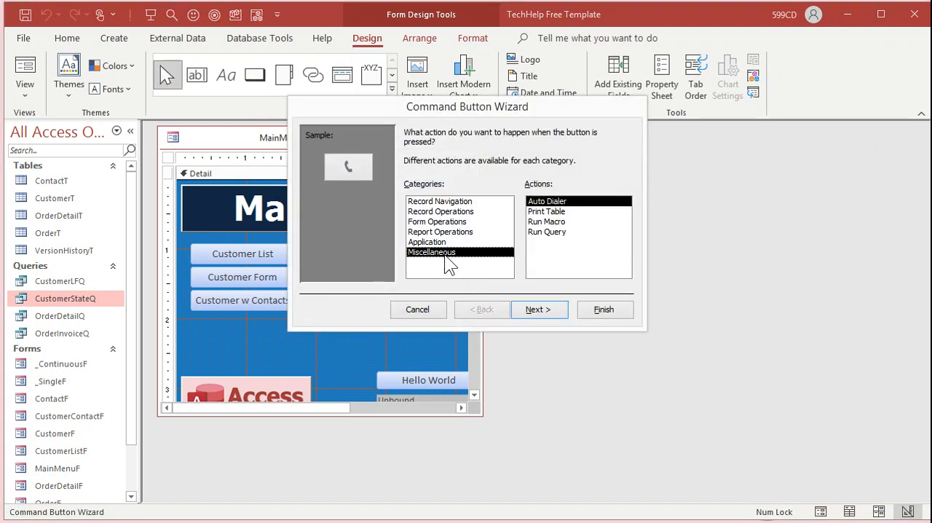
{"action": "left_click", "coordinate": [547, 231]}
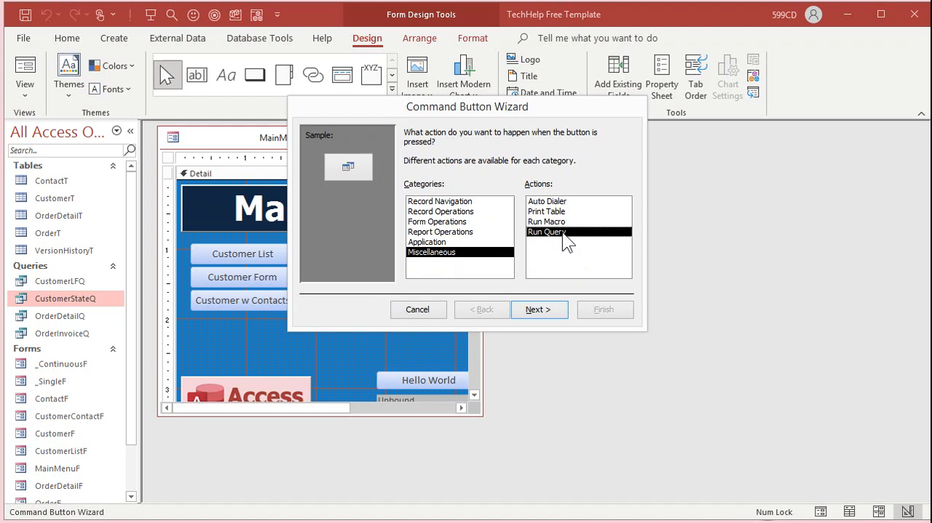
{"action": "left_click", "coordinate": [539, 308]}
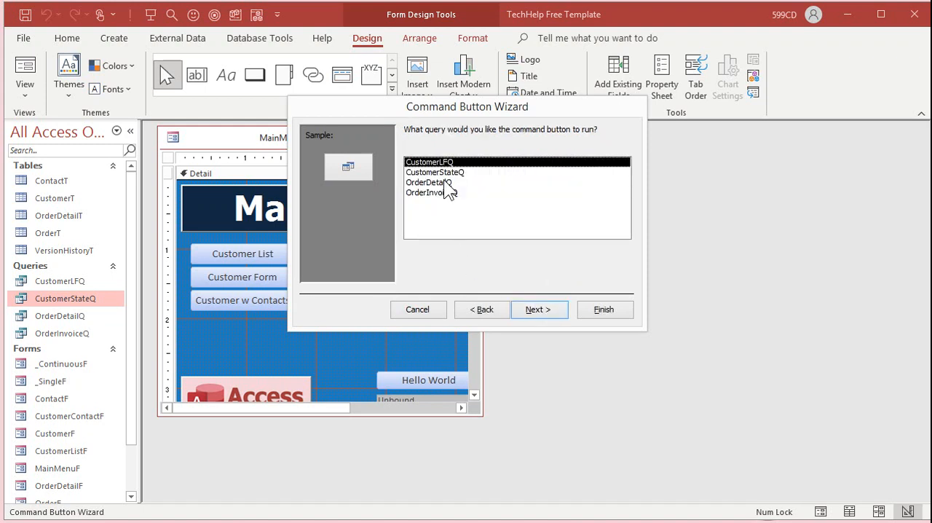
{"action": "left_click", "coordinate": [435, 171]}
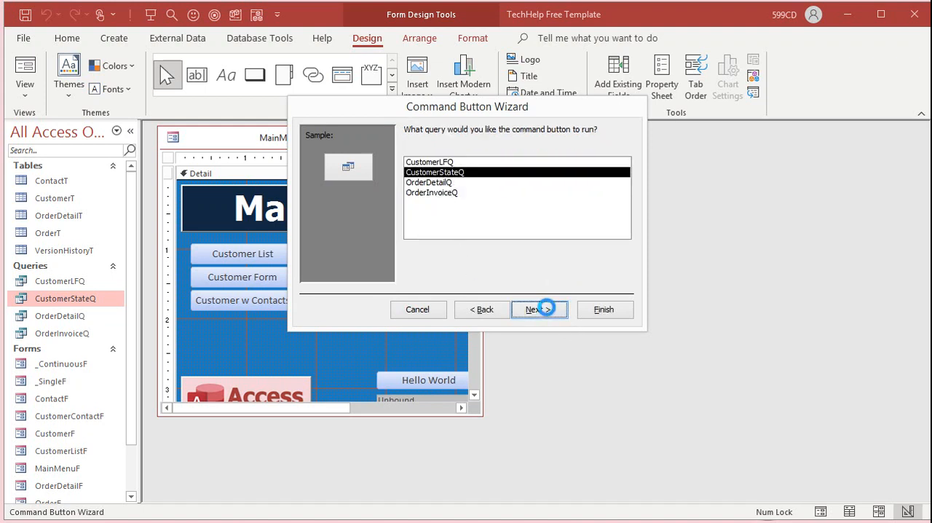
{"action": "left_click", "coordinate": [539, 309]}
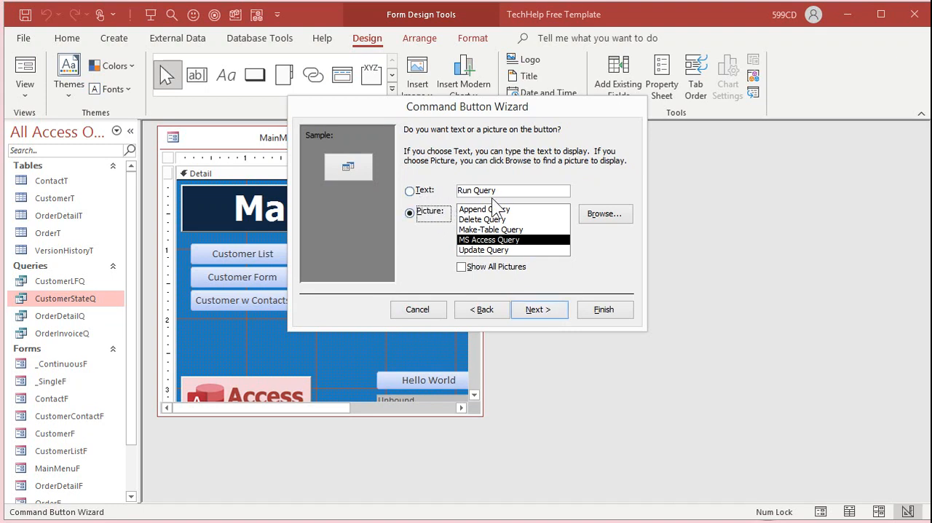
{"action": "mouse_move", "coordinate": [434, 195]}
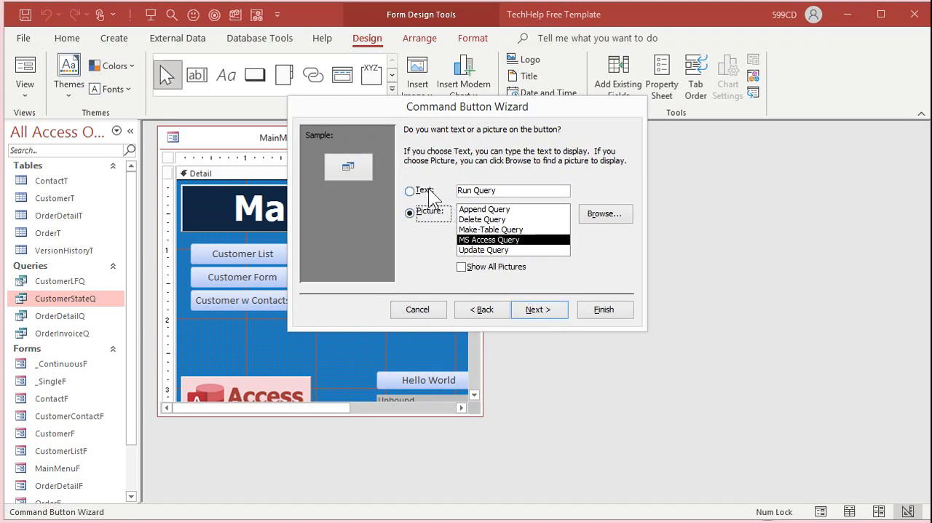
Caption the button 'Open Customers', finish the wizard, and close the form design
{"action": "left_click", "coordinate": [410, 190]}
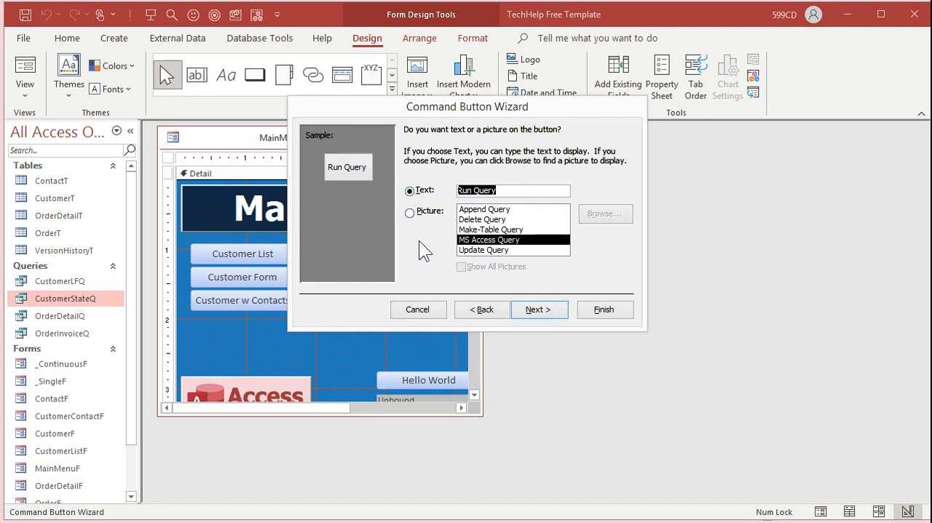
{"action": "type", "text": "Open Custome"}
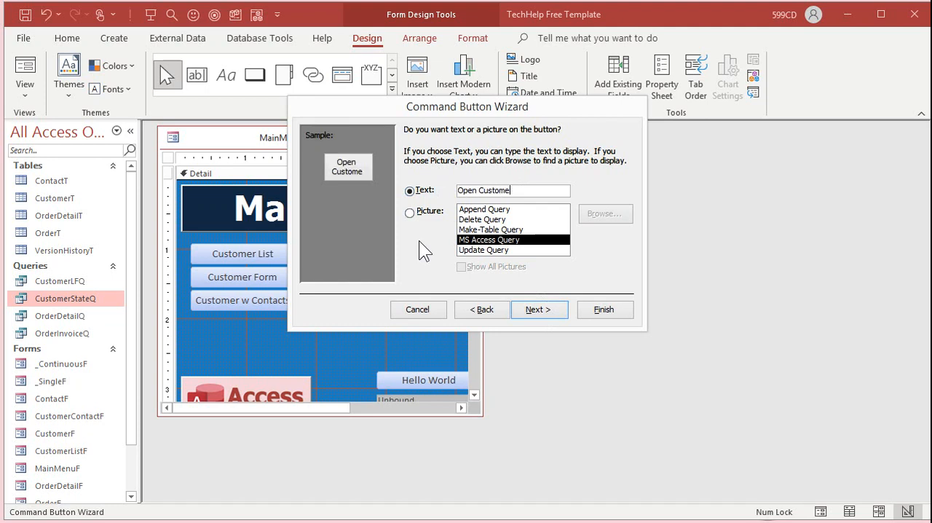
{"action": "left_click", "coordinate": [539, 309]}
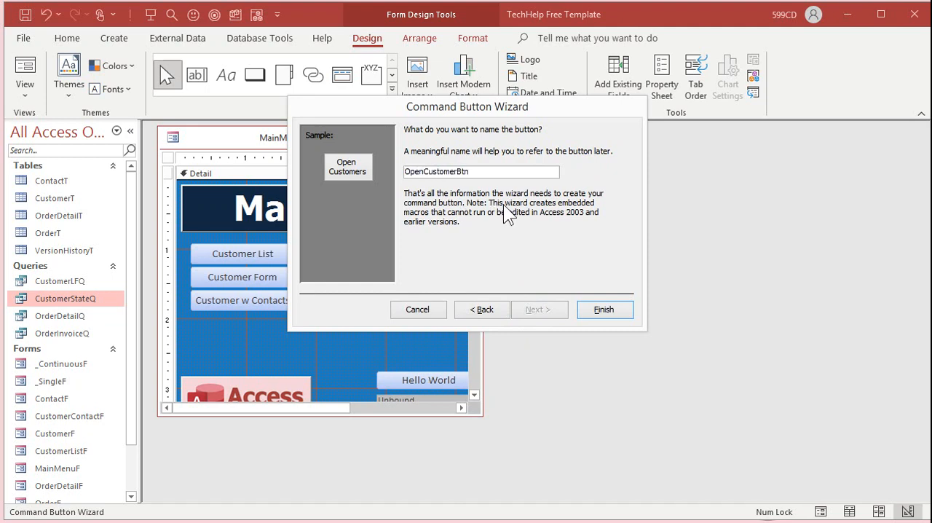
{"action": "left_click", "coordinate": [604, 309]}
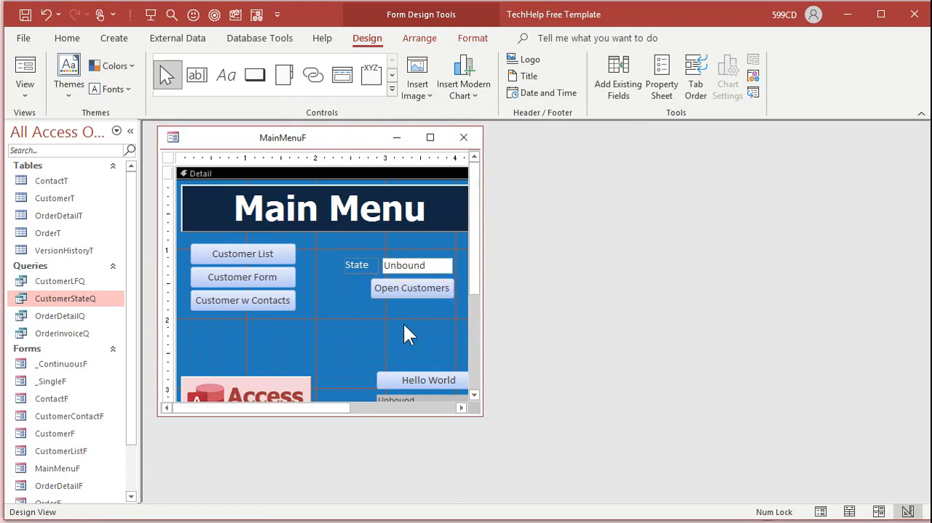
{"action": "mouse_move", "coordinate": [464, 137]}
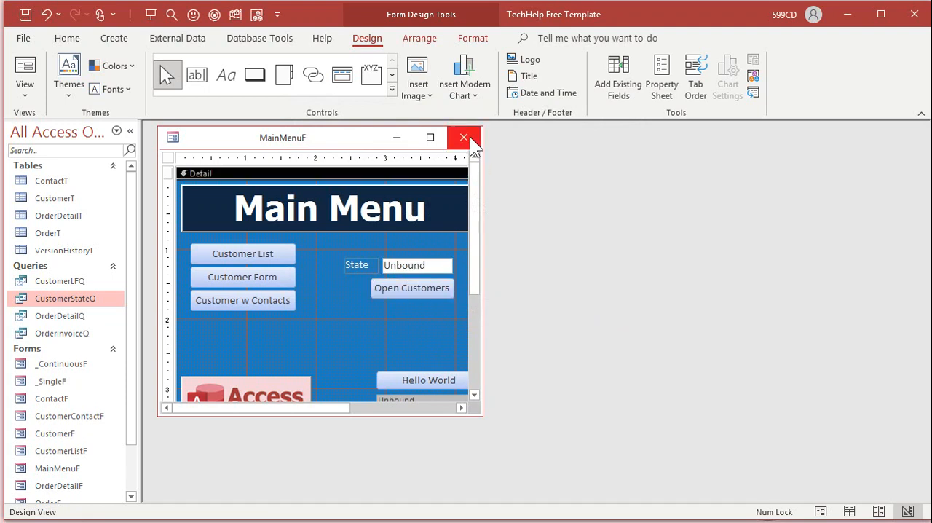
{"action": "left_click", "coordinate": [463, 138]}
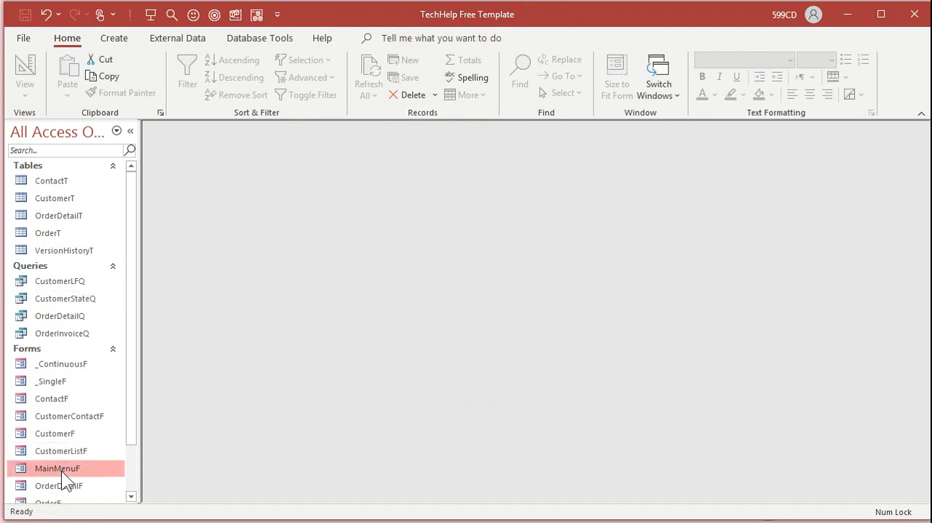
Enter NY in the State box and test the Open Customers button
{"action": "double_click", "coordinate": [65, 298]}
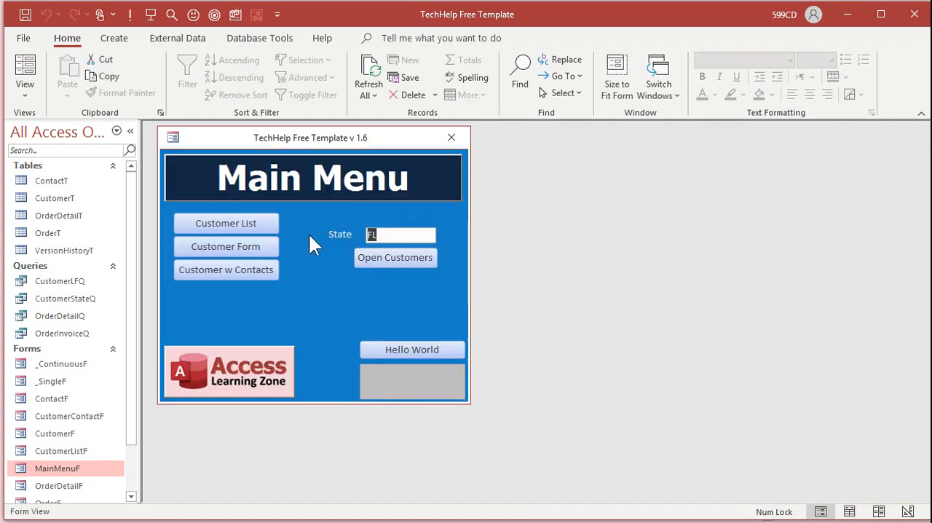
{"action": "type", "text": "NY"}
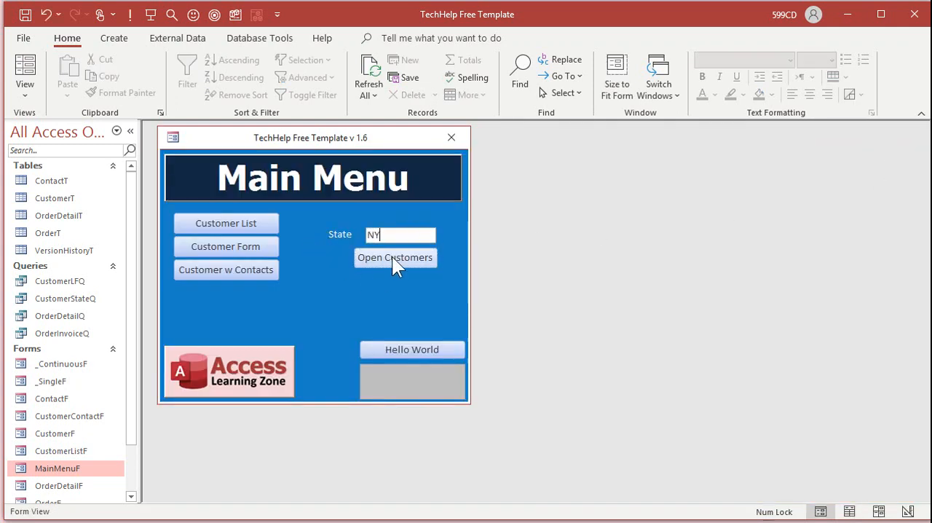
{"action": "left_click", "coordinate": [395, 257]}
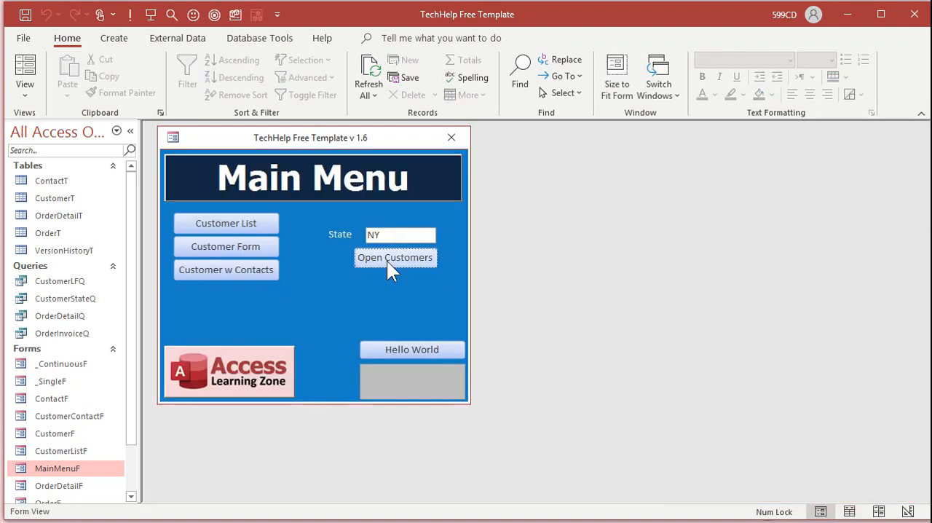
{"action": "mouse_move", "coordinate": [392, 263]}
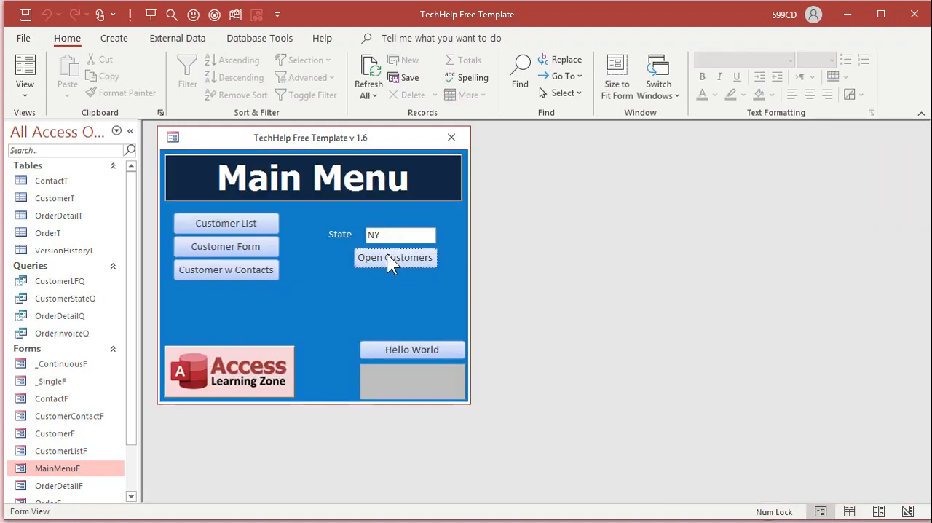
{"action": "left_click", "coordinate": [399, 234]}
{"action": "type", "text": "T"}
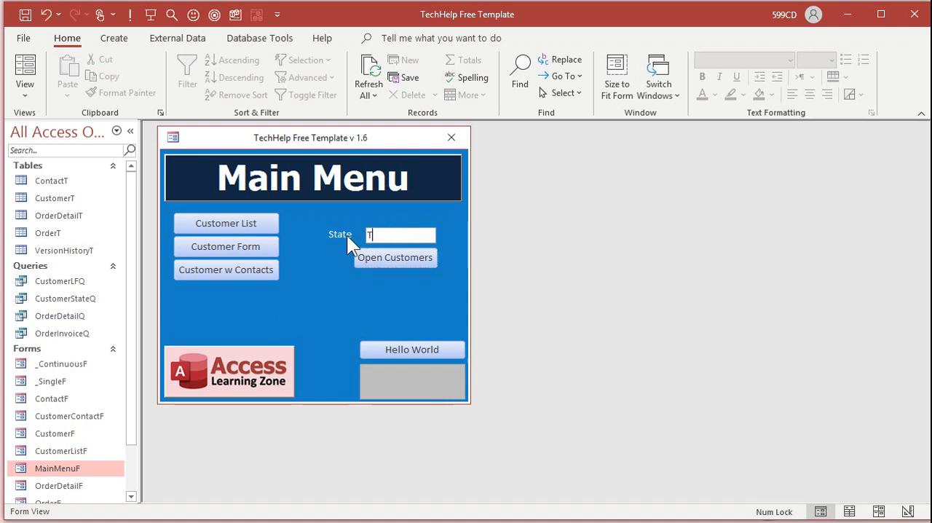
{"action": "left_click", "coordinate": [395, 257]}
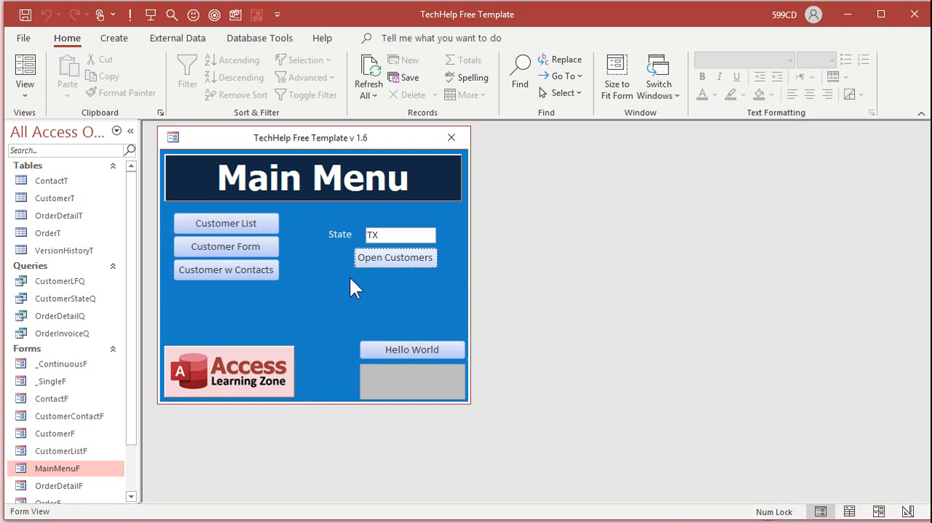
{"action": "mouse_move", "coordinate": [394, 295]}
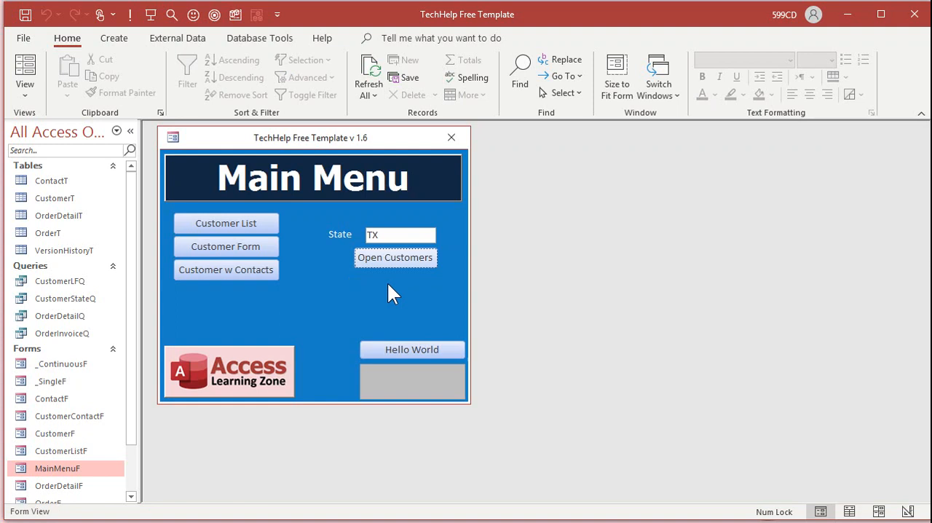
{"action": "left_click", "coordinate": [395, 257]}
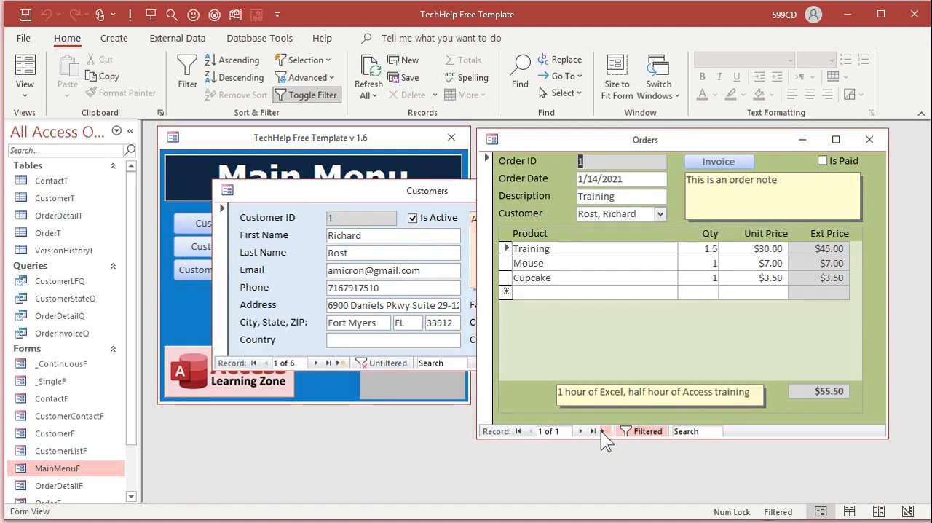
Set CustomerCombo's Default Value to =Forms!CustomerF!CustomerID
{"action": "left_click", "coordinate": [605, 431]}
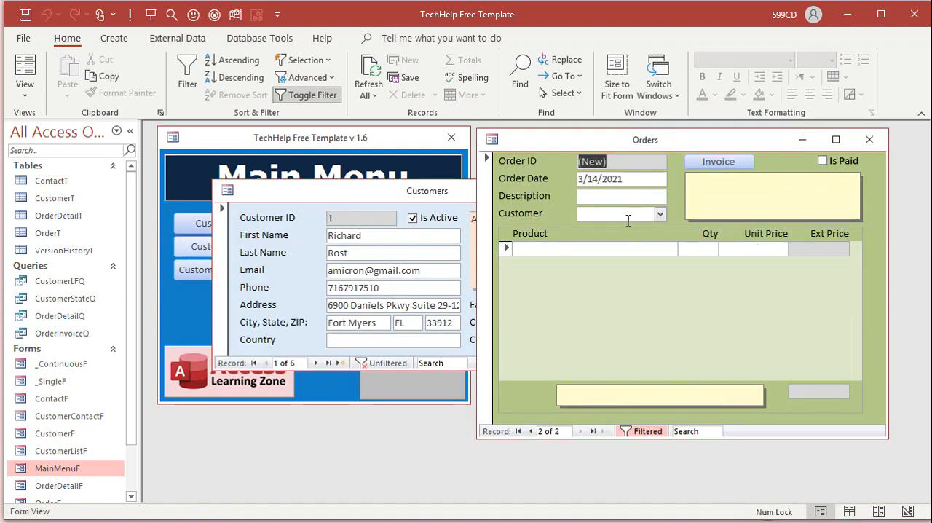
{"action": "mouse_move", "coordinate": [638, 239]}
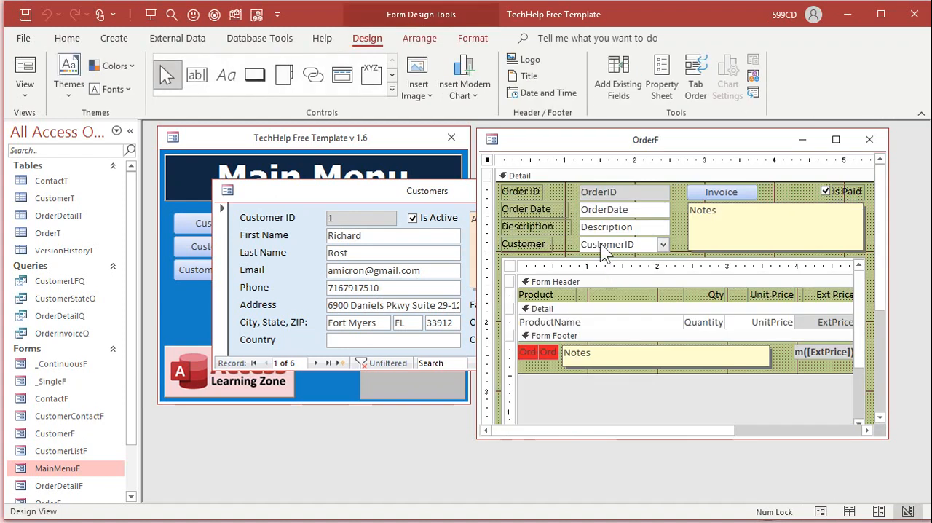
{"action": "left_click", "coordinate": [662, 75]}
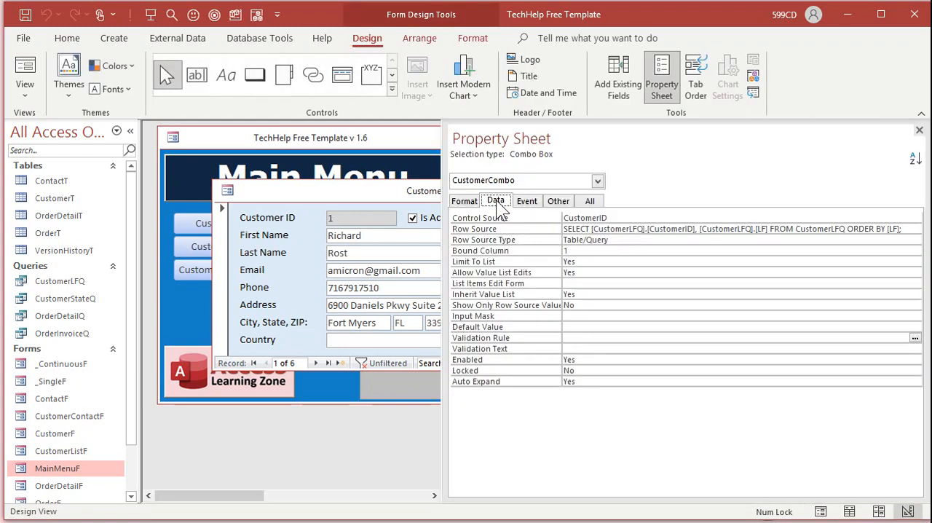
{"action": "left_click", "coordinate": [728, 326]}
{"action": "type", "text": "="}
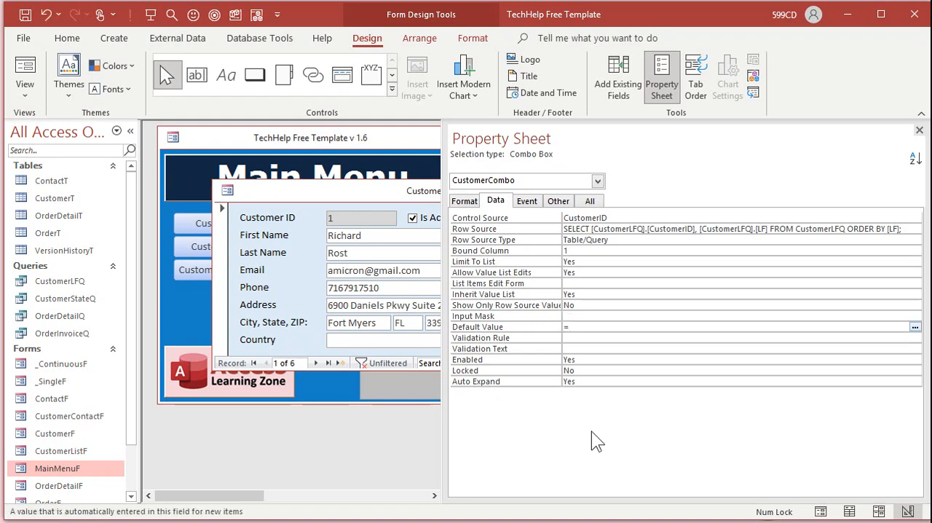
{"action": "type", "text": "Forms!"}
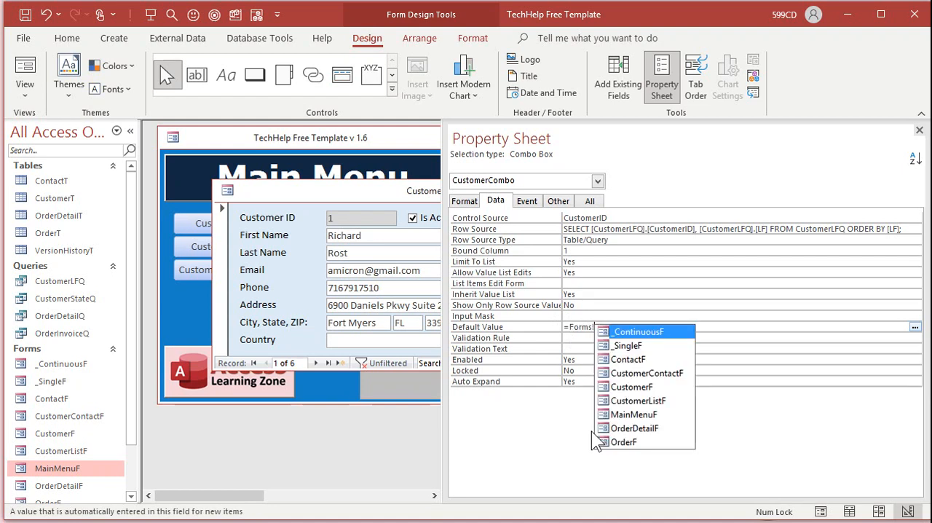
{"action": "type", "text": "=Forms!CustomerF"}
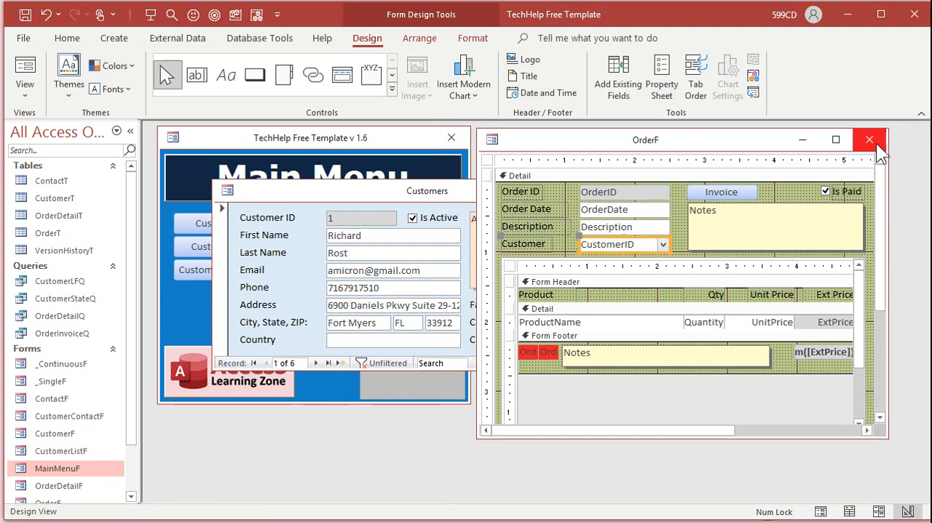
{"action": "left_click", "coordinate": [869, 139]}
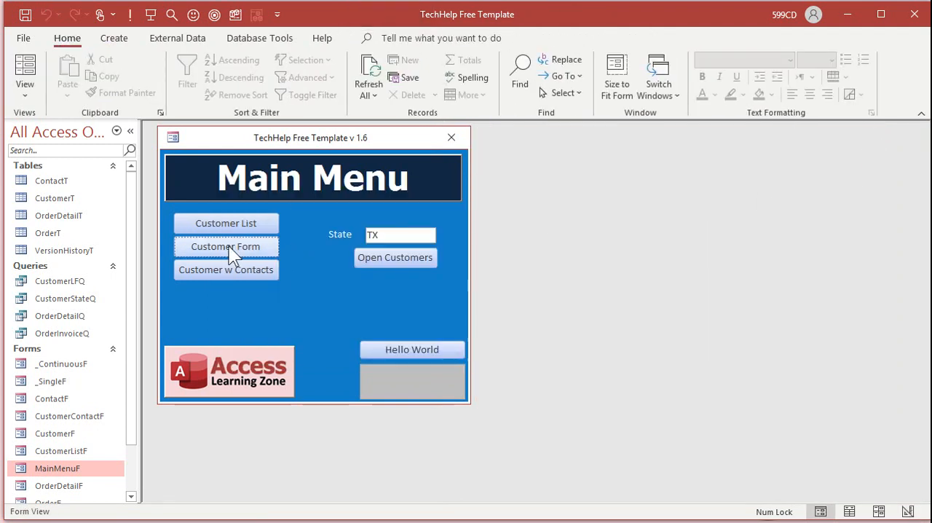
{"action": "left_click", "coordinate": [226, 246]}
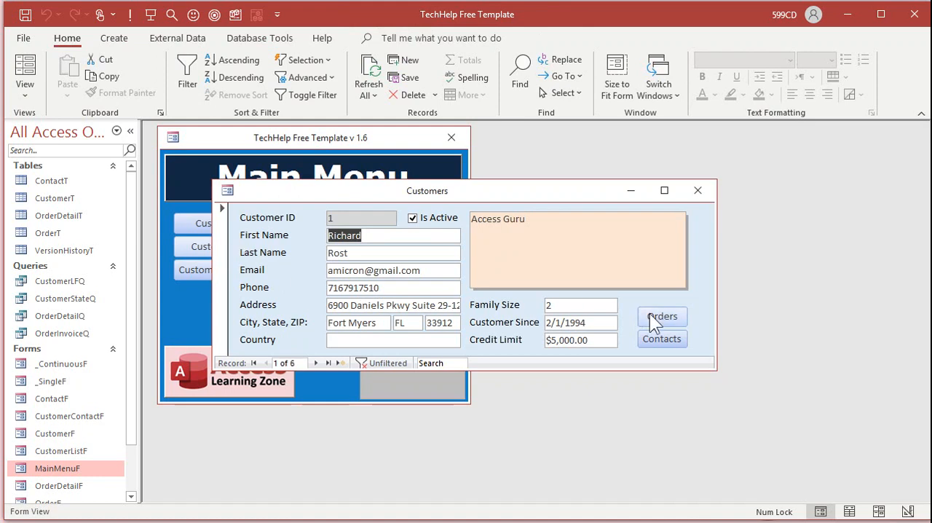
{"action": "left_click", "coordinate": [662, 316]}
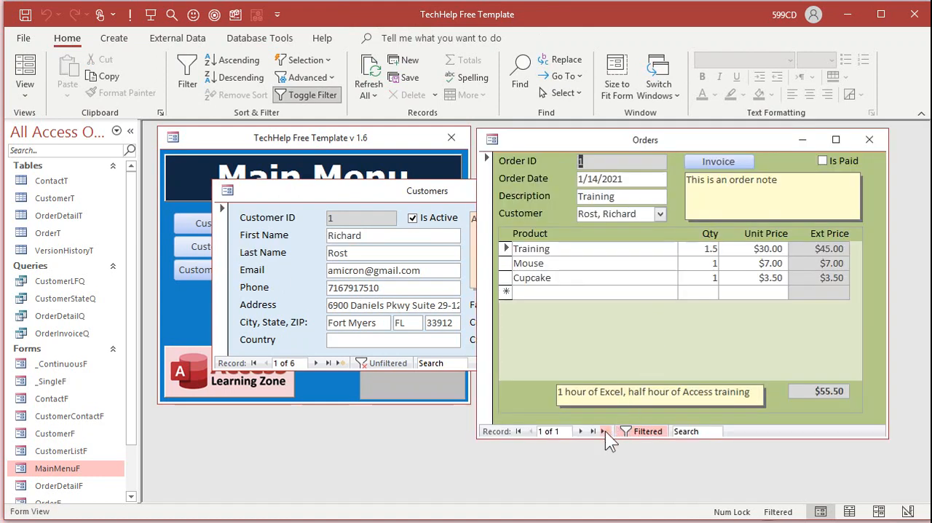
{"action": "left_click", "coordinate": [606, 432]}
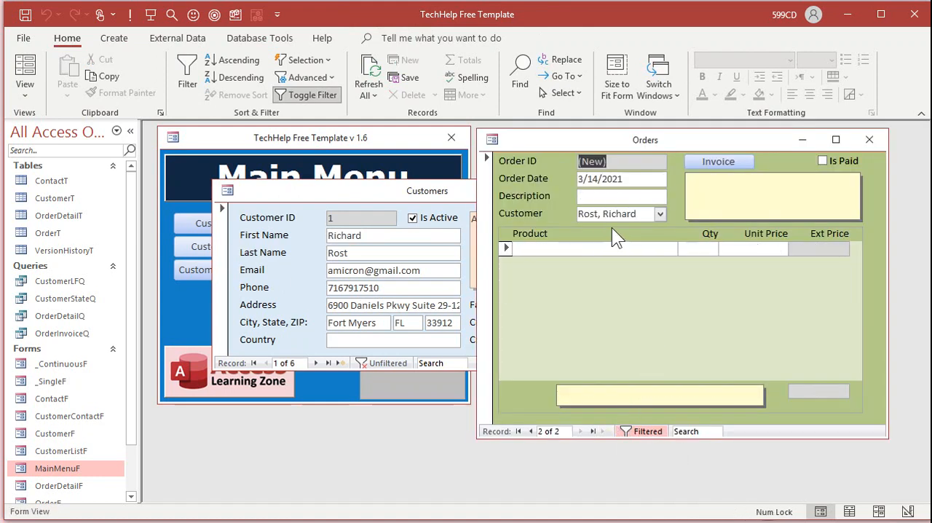
{"action": "mouse_move", "coordinate": [639, 240]}
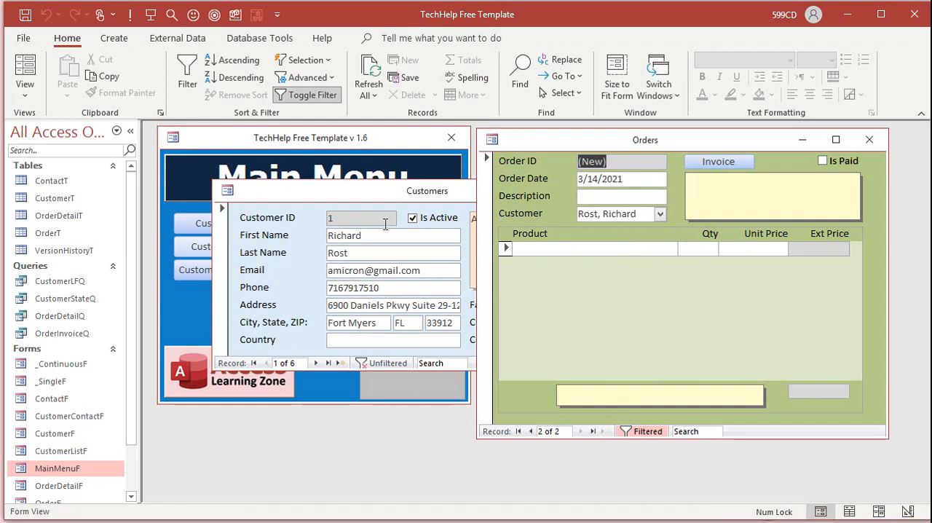
Repeat the default customer test on Jean Luc Picard's orders
{"action": "left_click", "coordinate": [869, 139]}
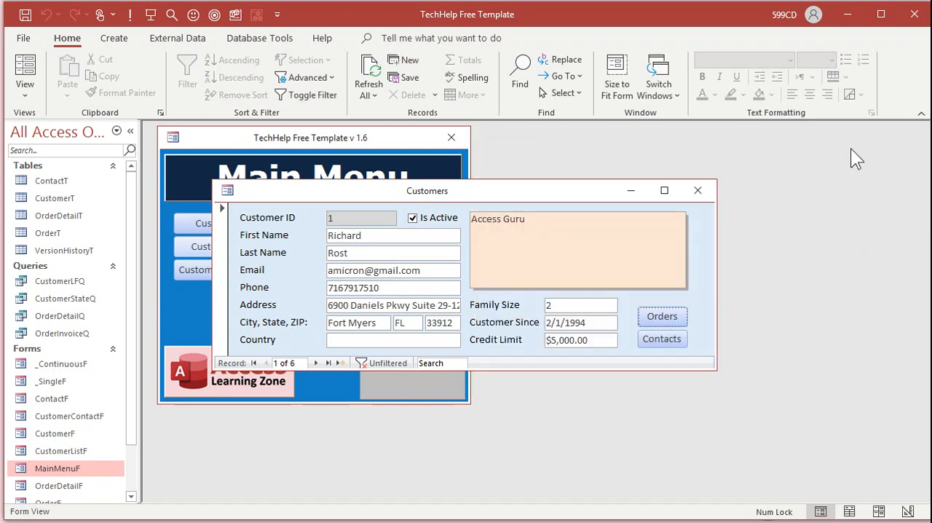
{"action": "left_click", "coordinate": [698, 190]}
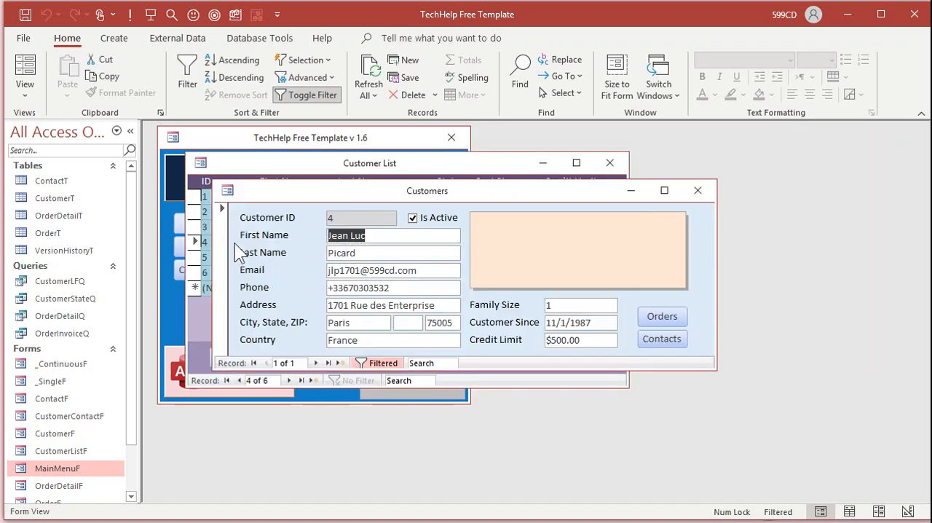
{"action": "left_click", "coordinate": [661, 316]}
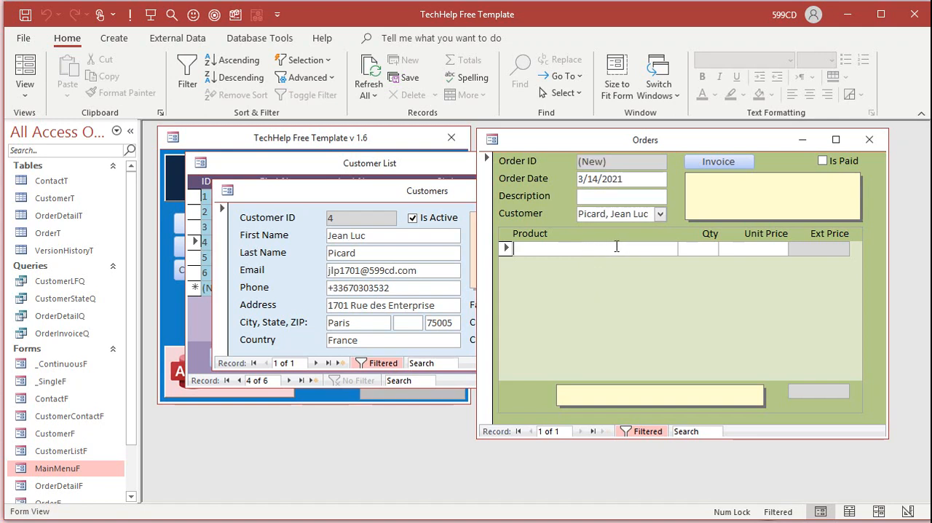
{"action": "type", "text": "sdsdsd"}
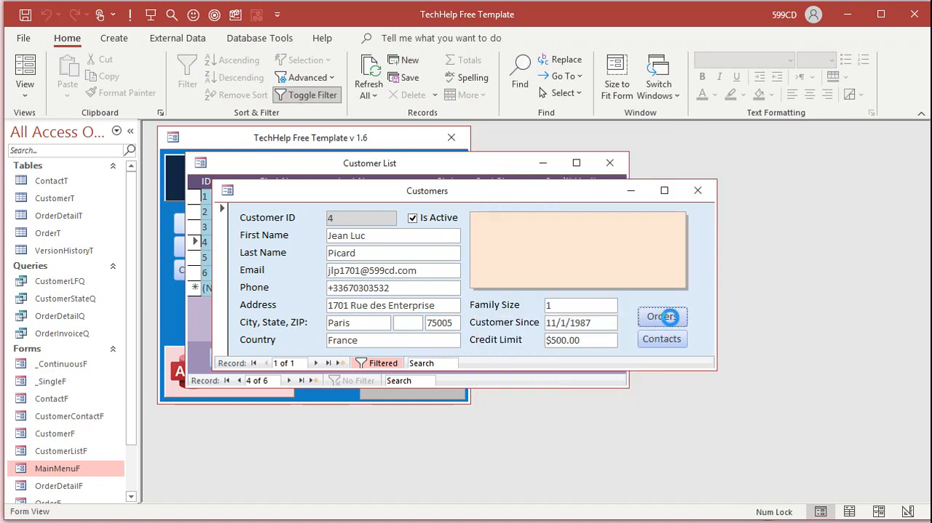
{"action": "left_click", "coordinate": [662, 317]}
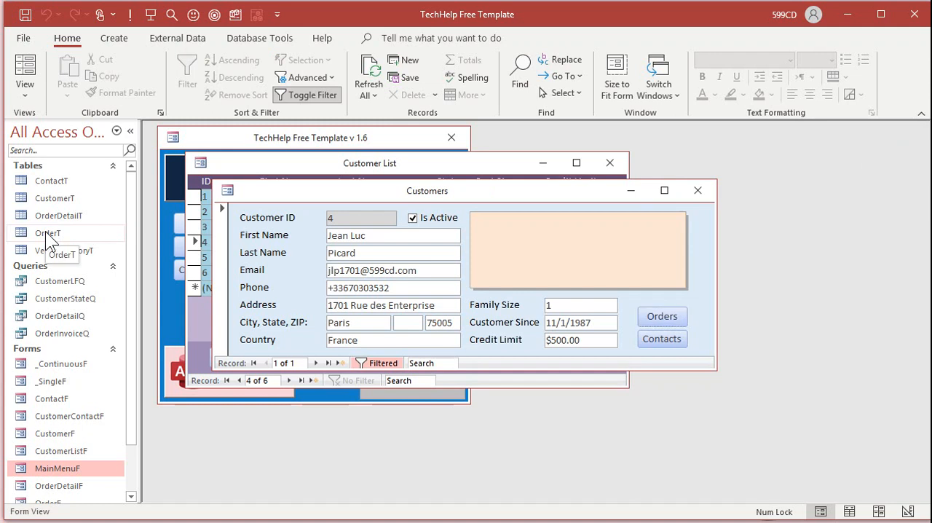
Check OrderT's two saved orders and close the customer forms
{"action": "double_click", "coordinate": [48, 232]}
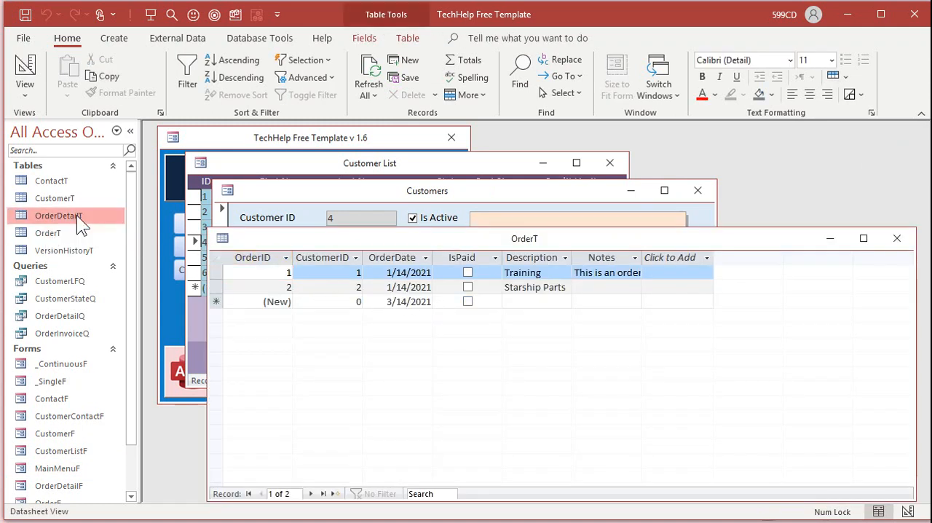
{"action": "double_click", "coordinate": [58, 215]}
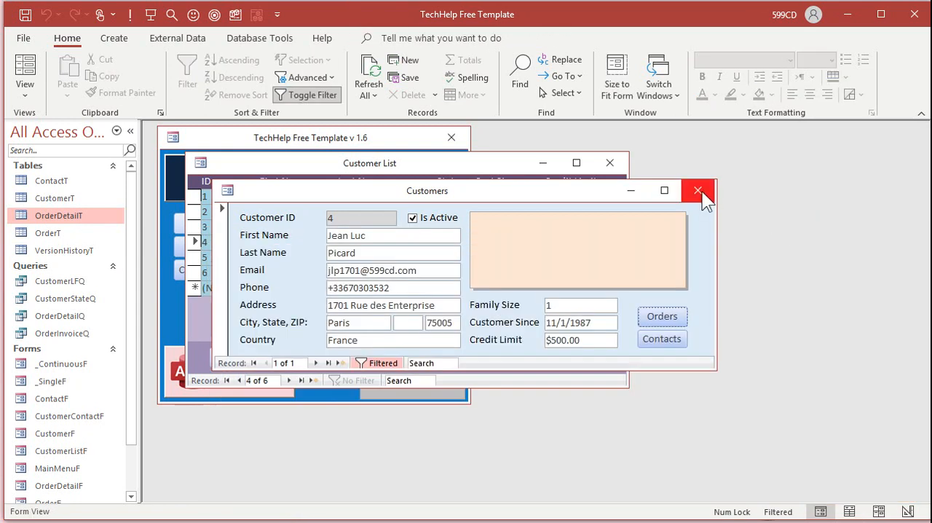
{"action": "left_click", "coordinate": [698, 190]}
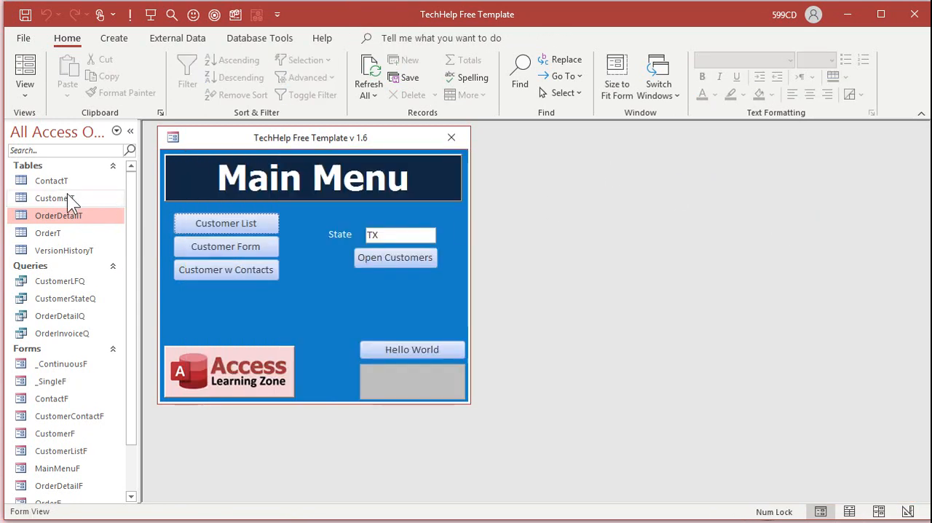
{"action": "left_click", "coordinate": [48, 233]}
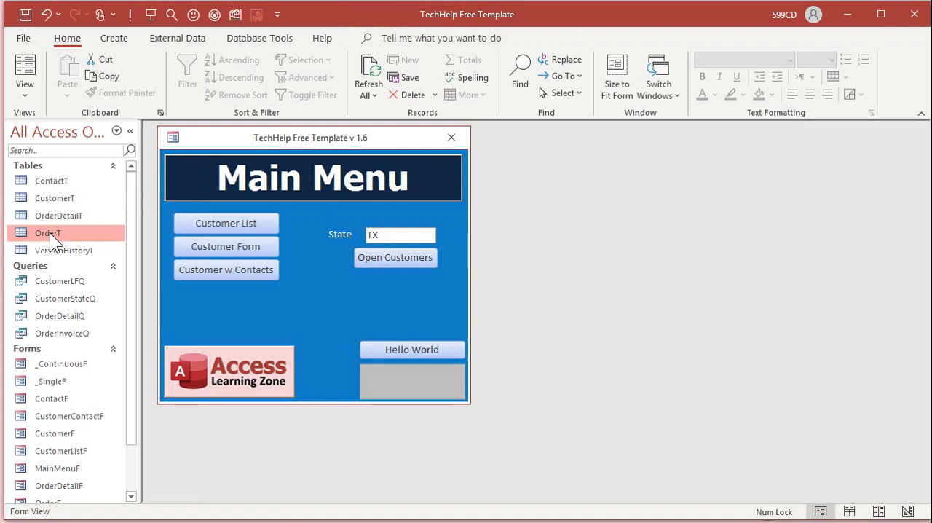
Make OrderT's CustomerID and OrderDetailT's OrderID required, saving both table designs
{"action": "right_click", "coordinate": [47, 233]}
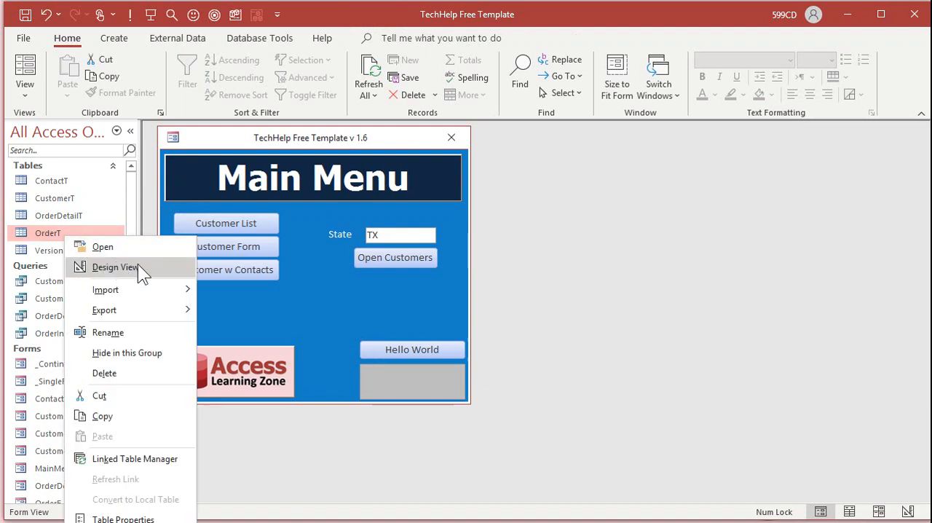
{"action": "left_click", "coordinate": [116, 267]}
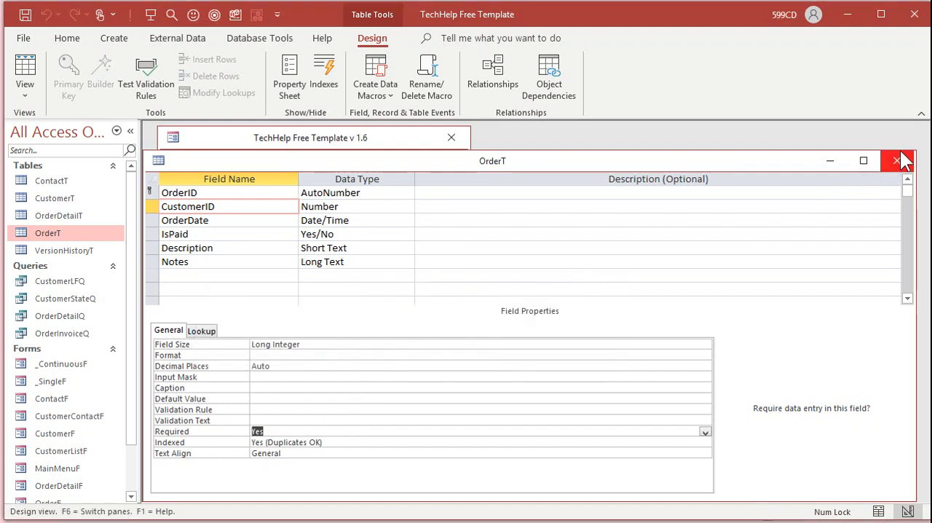
{"action": "left_click", "coordinate": [894, 160]}
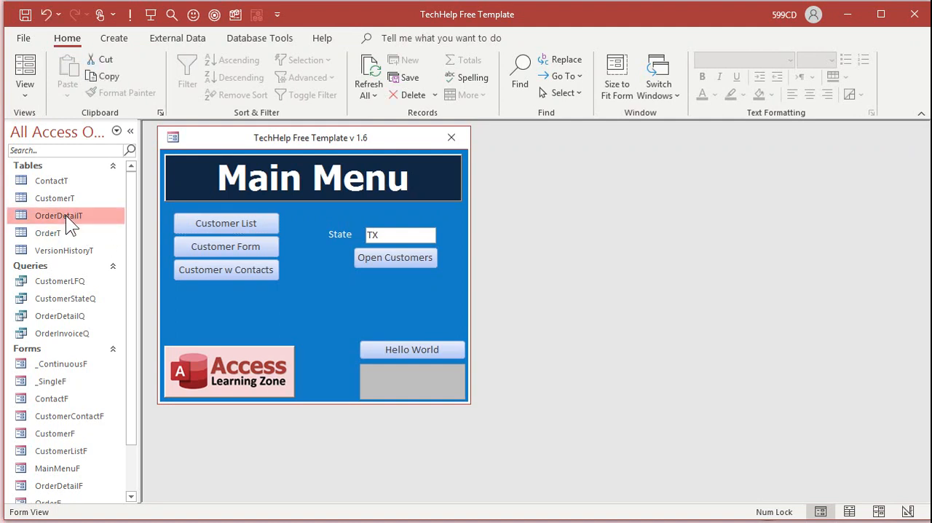
{"action": "double_click", "coordinate": [58, 215]}
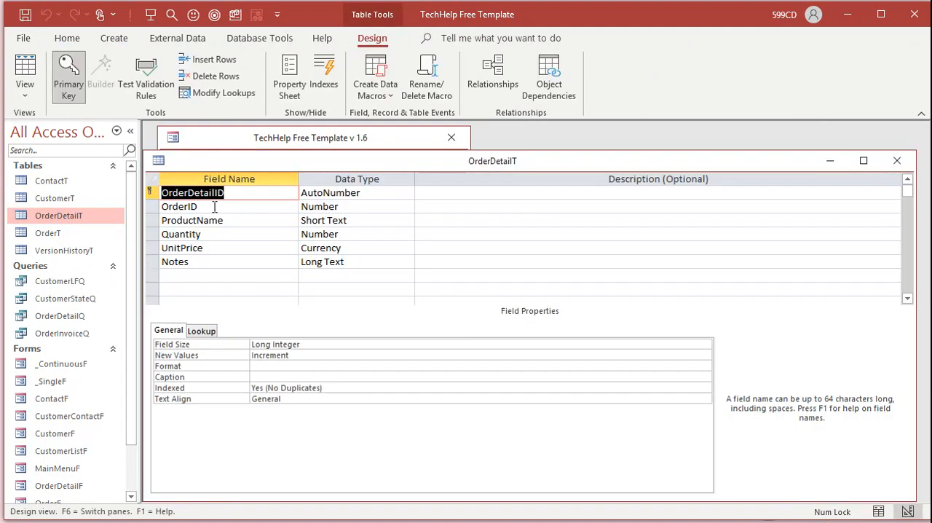
{"action": "left_click", "coordinate": [178, 206]}
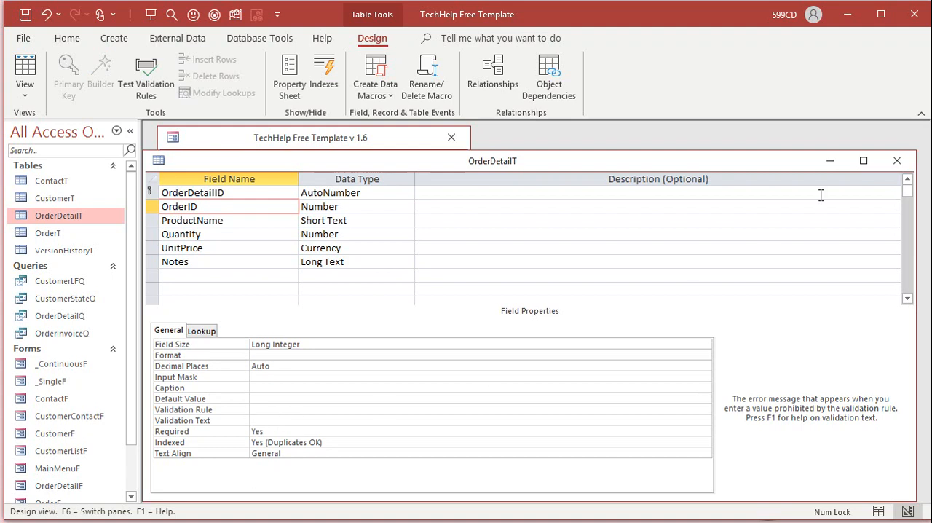
{"action": "left_click", "coordinate": [26, 14]}
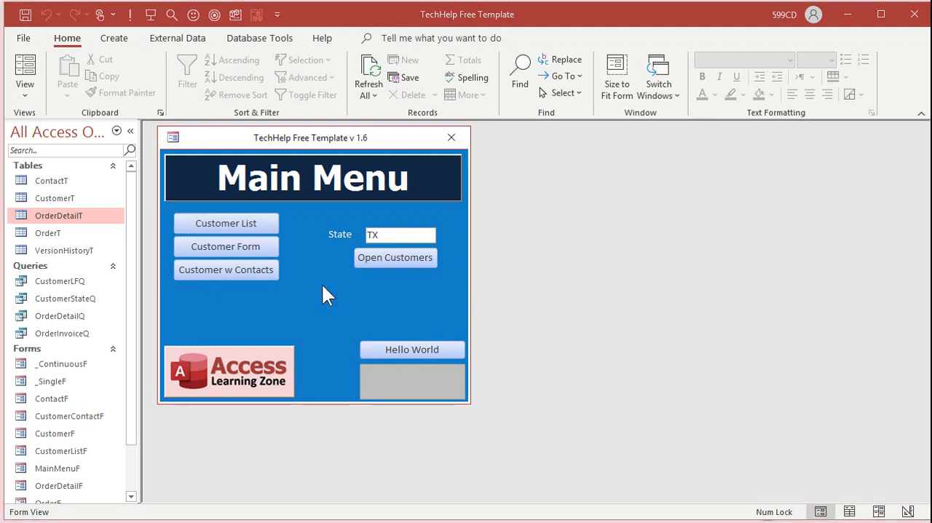
{"action": "left_click", "coordinate": [396, 257]}
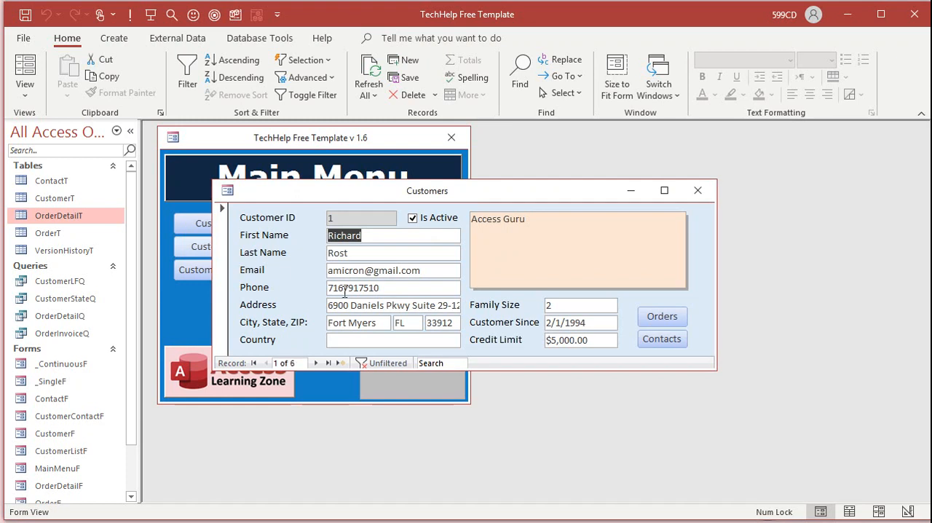
{"action": "left_click", "coordinate": [661, 317]}
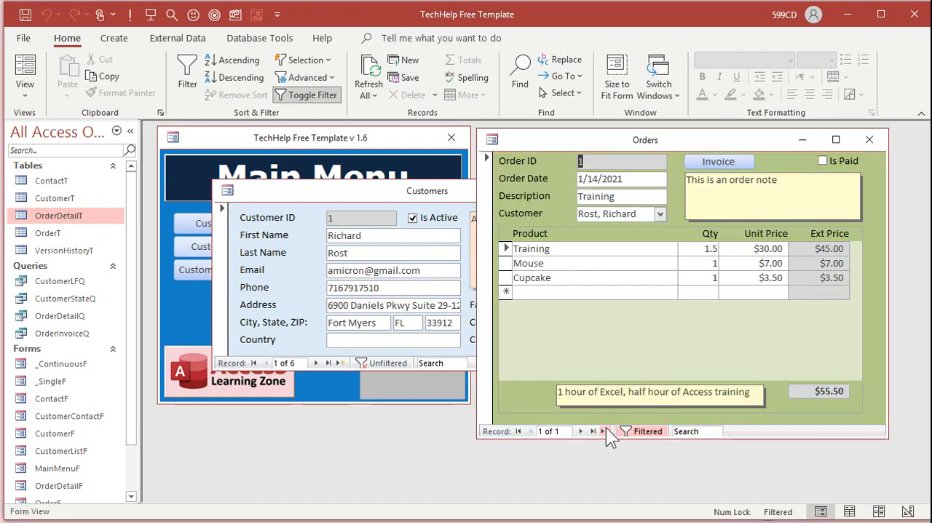
{"action": "left_click", "coordinate": [607, 430]}
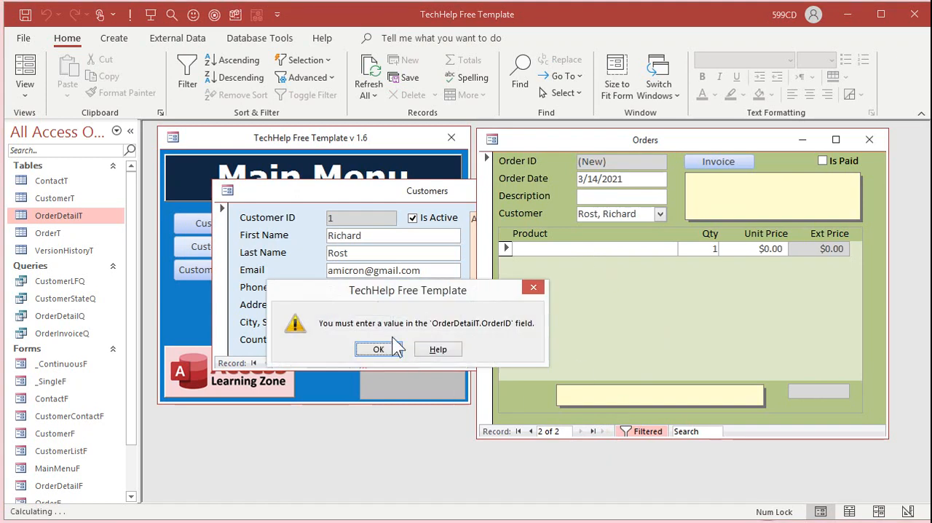
{"action": "mouse_move", "coordinate": [530, 339]}
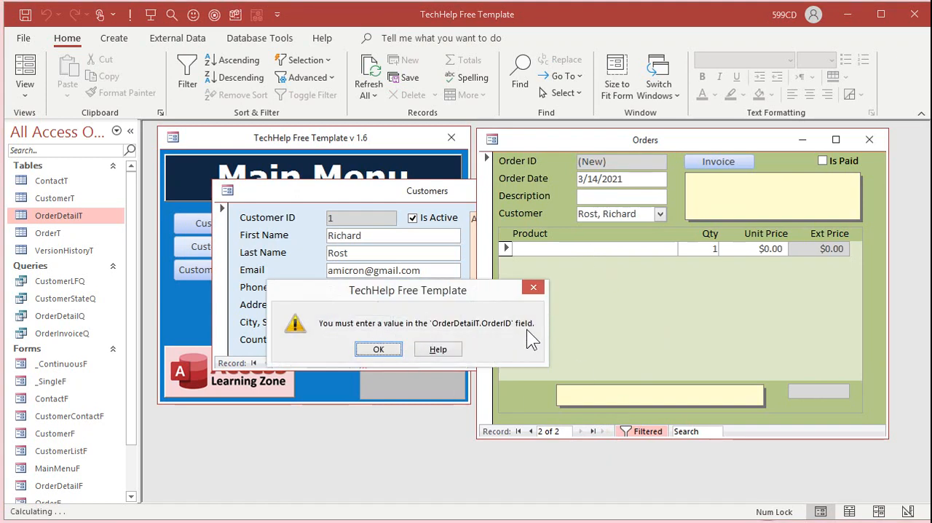
{"action": "left_click", "coordinate": [379, 349]}
{"action": "type", "text": "d"}
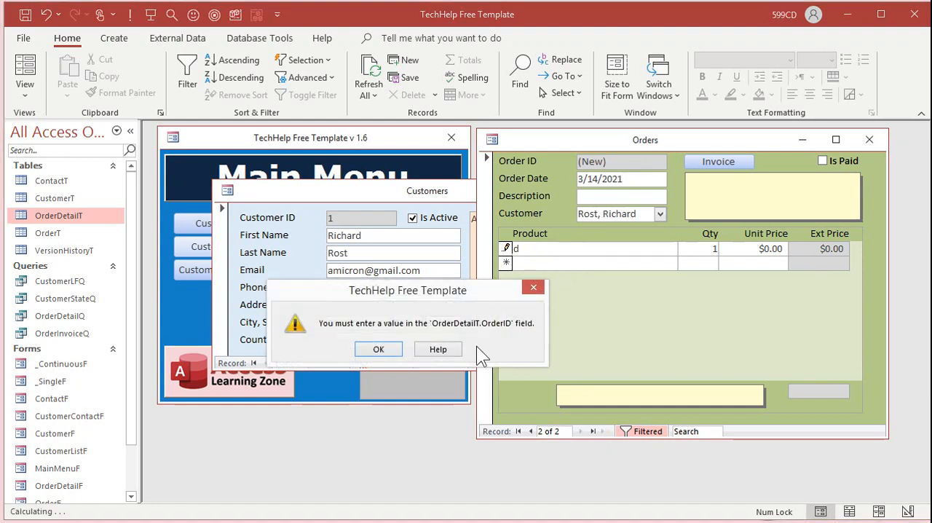
{"action": "left_click", "coordinate": [378, 349]}
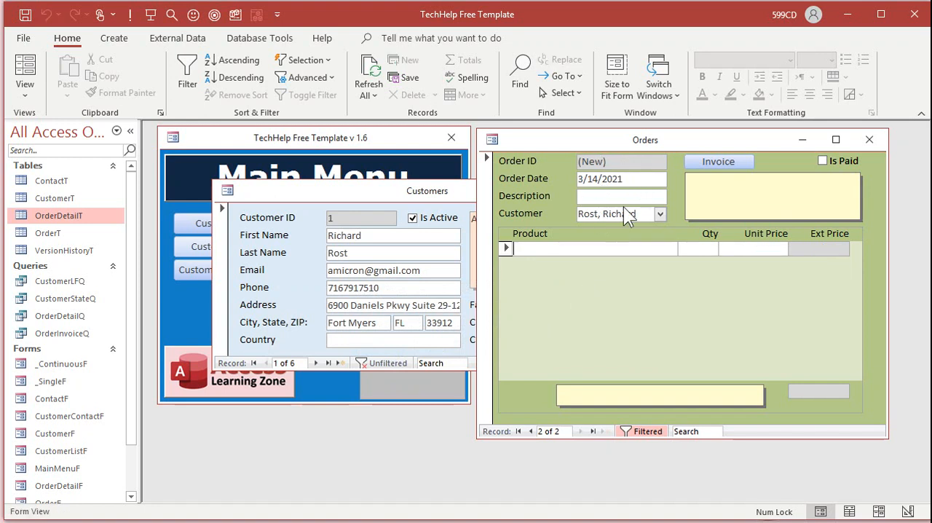
Enter order description 'New PC' with a 'test' product line, then close the forms
{"action": "left_click", "coordinate": [608, 213]}
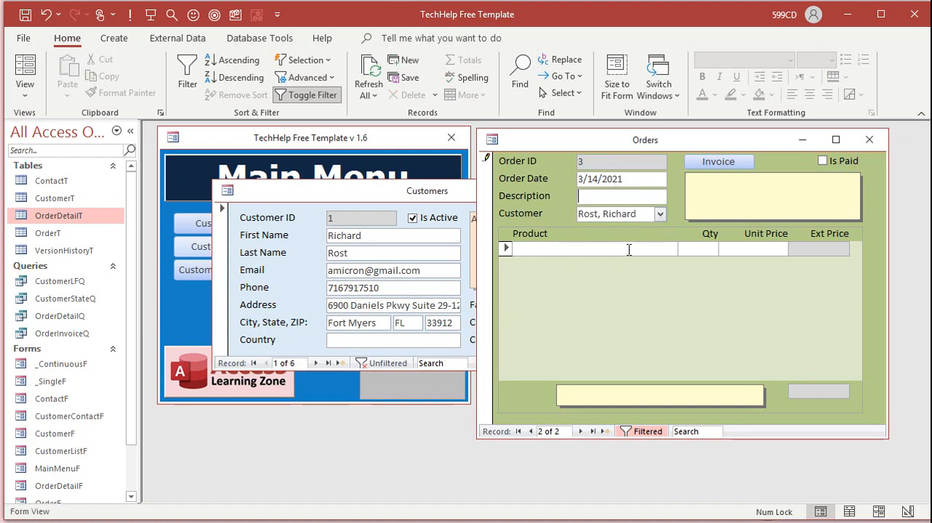
{"action": "type", "text": "New PC"}
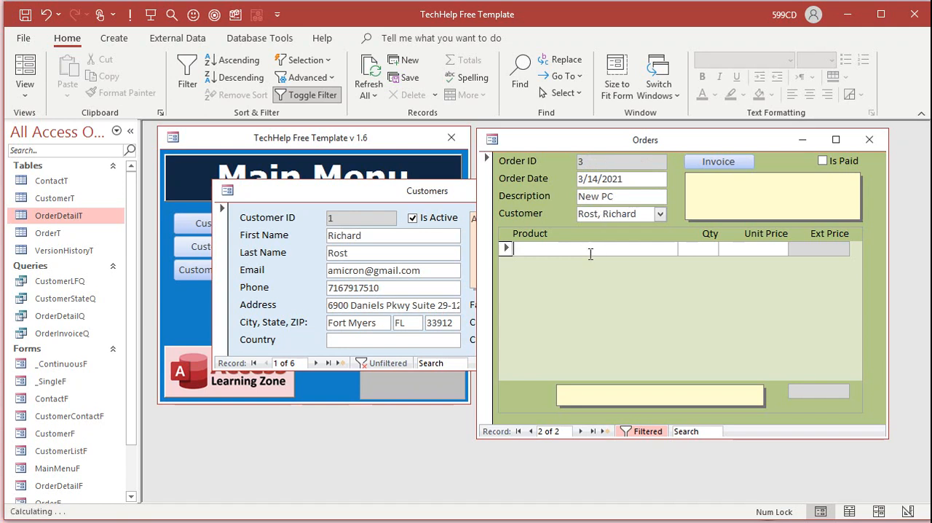
{"action": "type", "text": "test"}
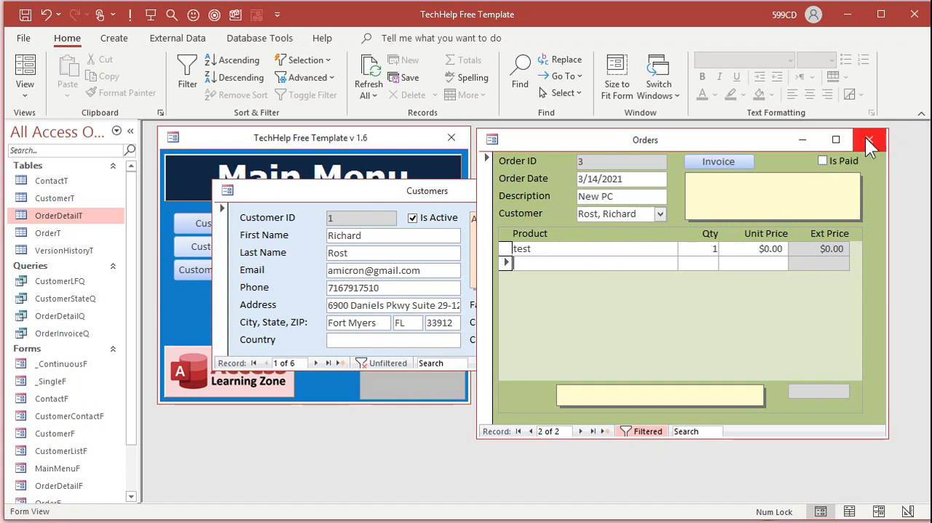
{"action": "left_click", "coordinate": [869, 139]}
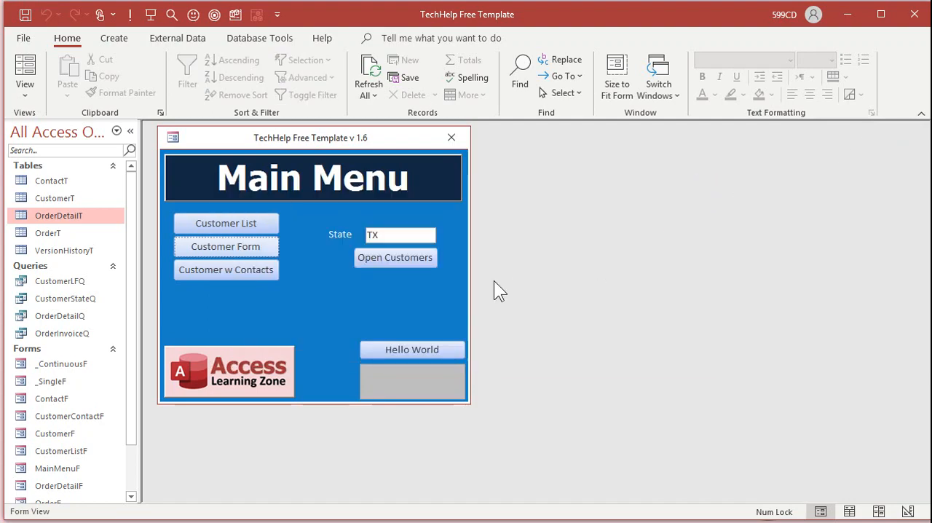